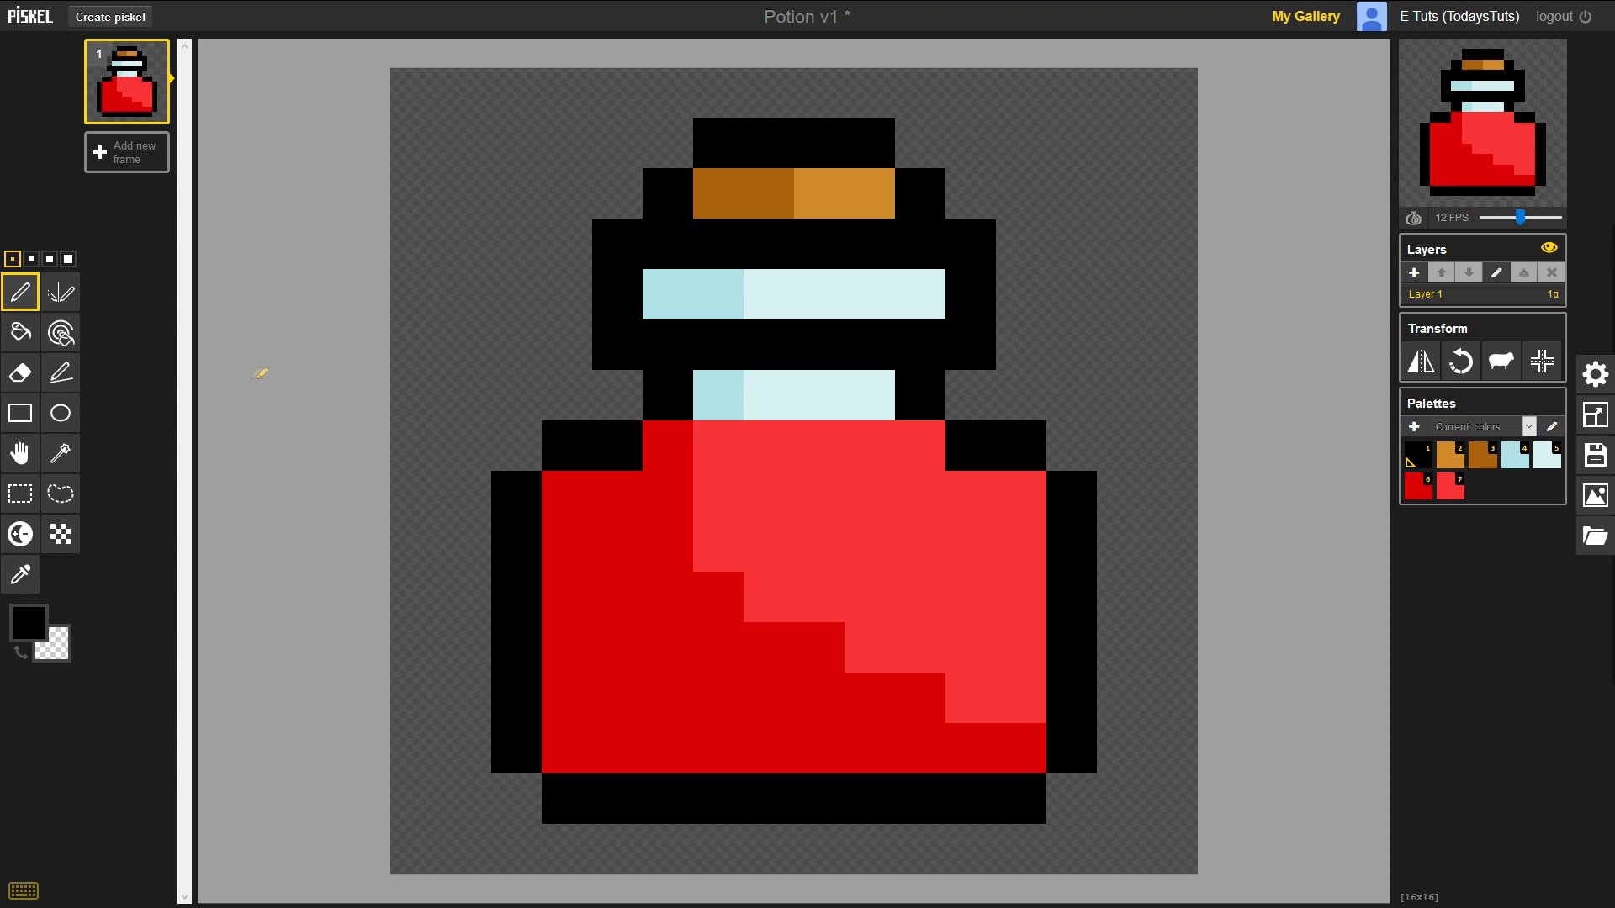
{"action": "mouse_move", "coordinate": [1347, 275]}
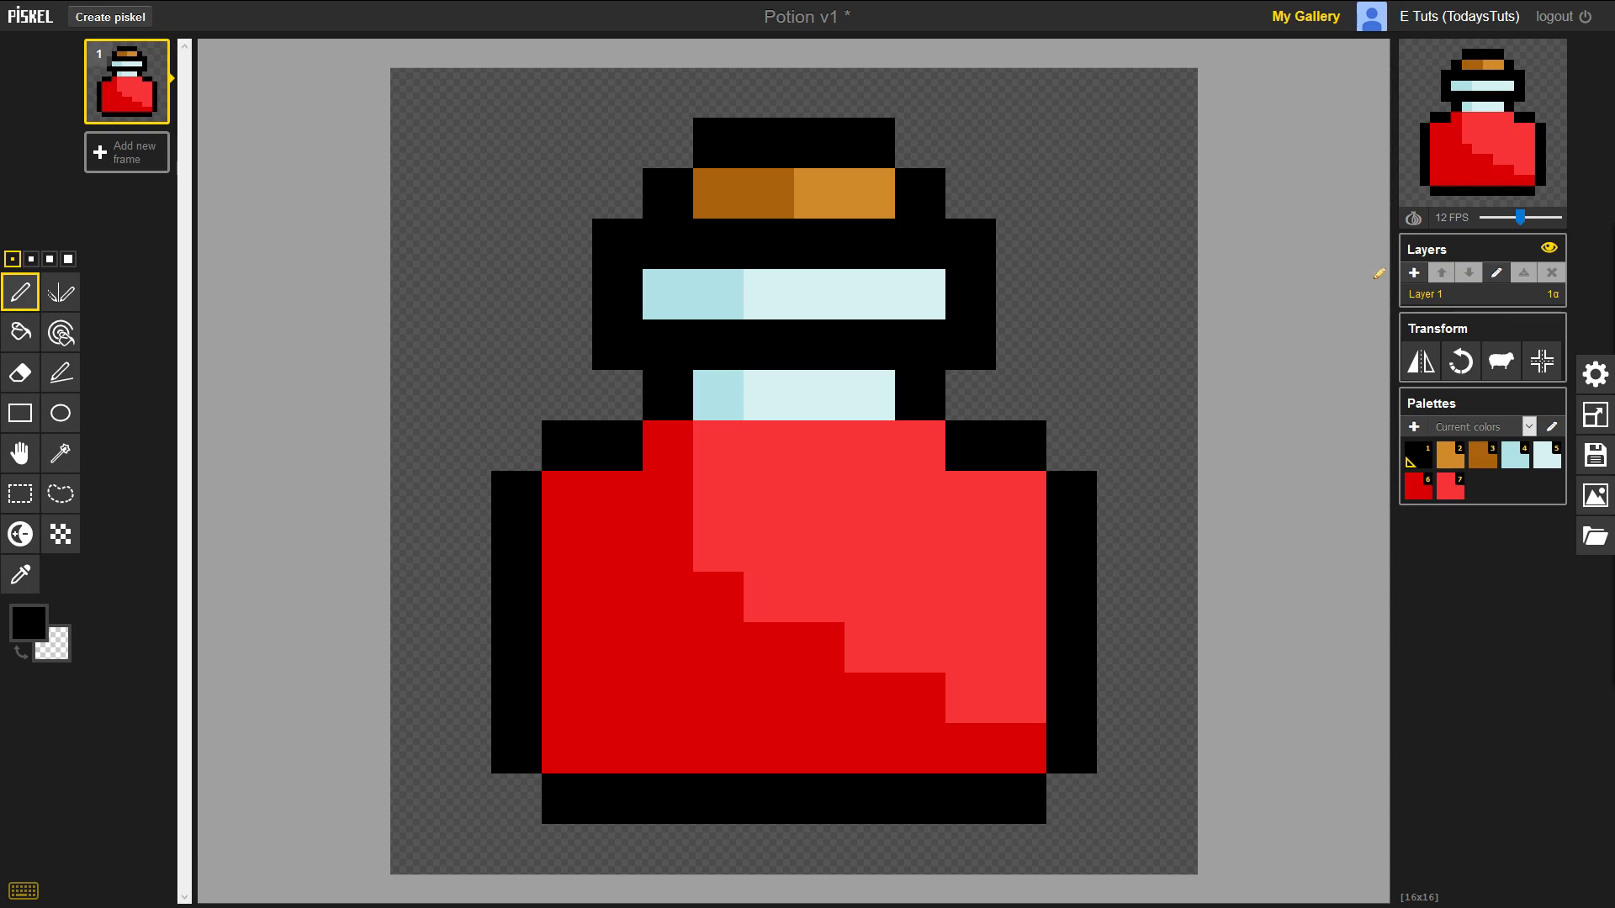
Step: Add Layer 2 and try the layer up/down arrows to reorder it against the drawing layer
{"action": "left_click", "coordinate": [1413, 272]}
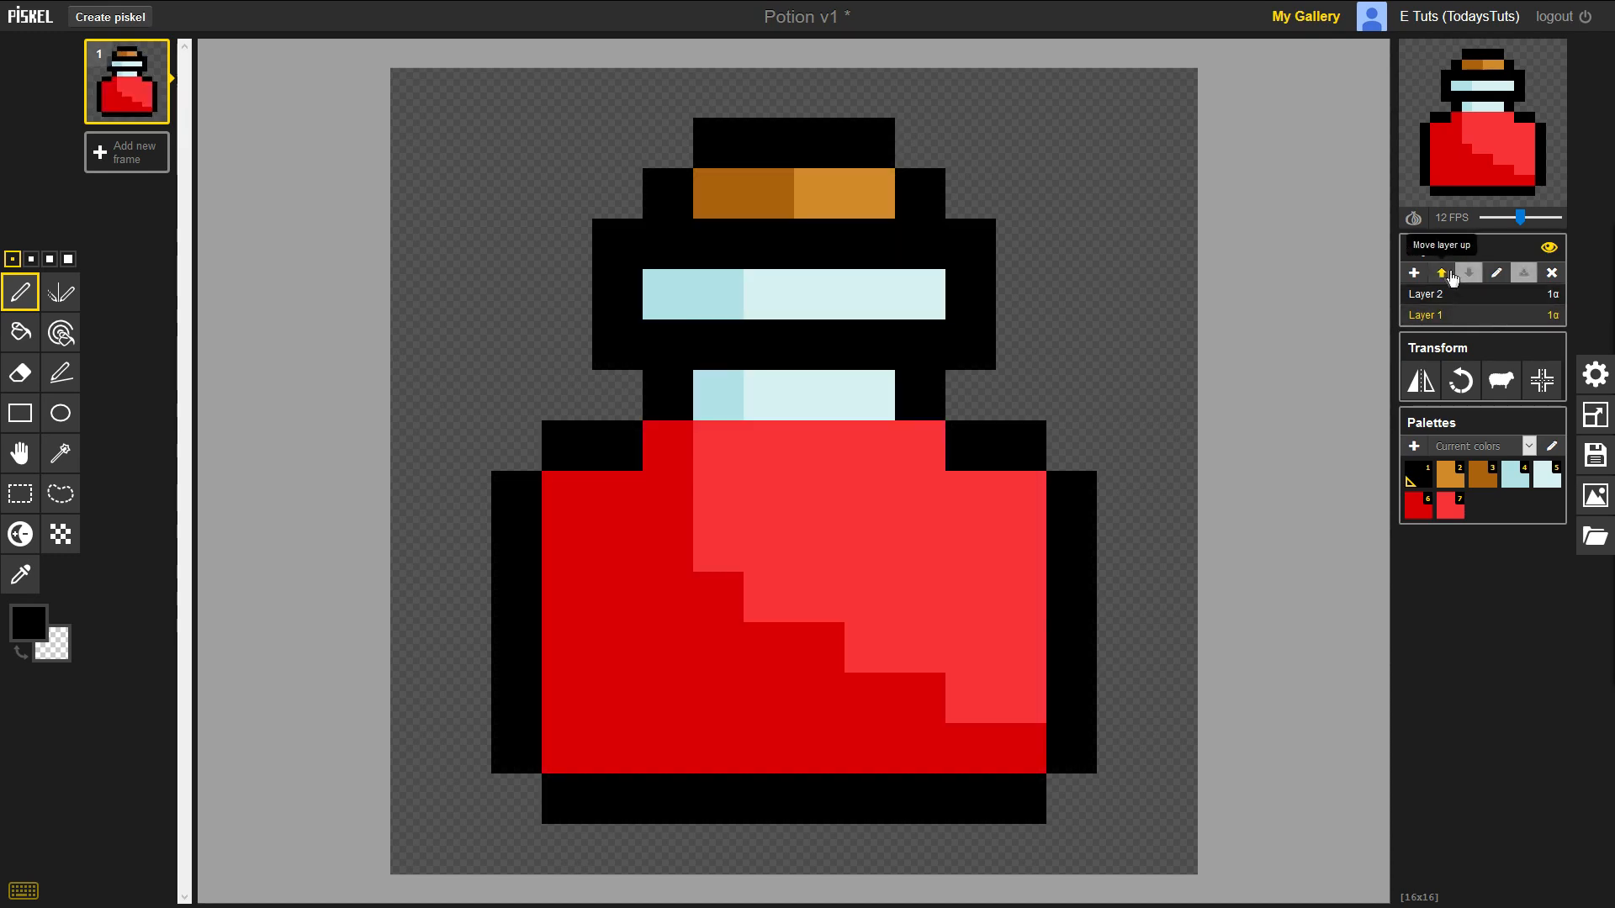
{"action": "left_click", "coordinate": [1441, 271]}
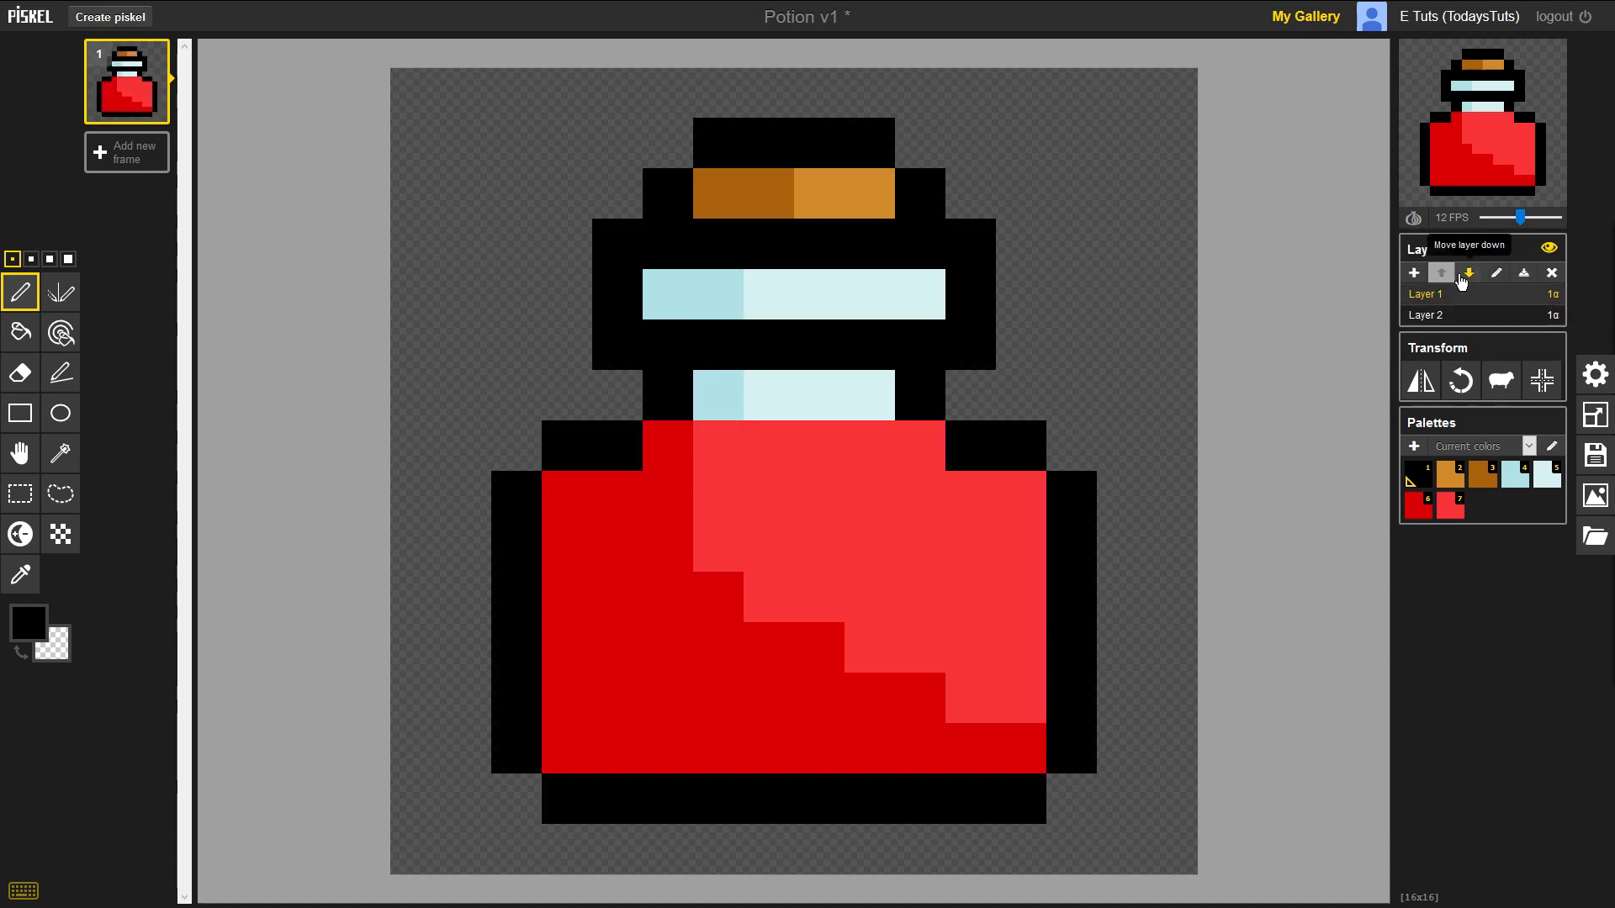
{"action": "left_click", "coordinate": [1468, 273]}
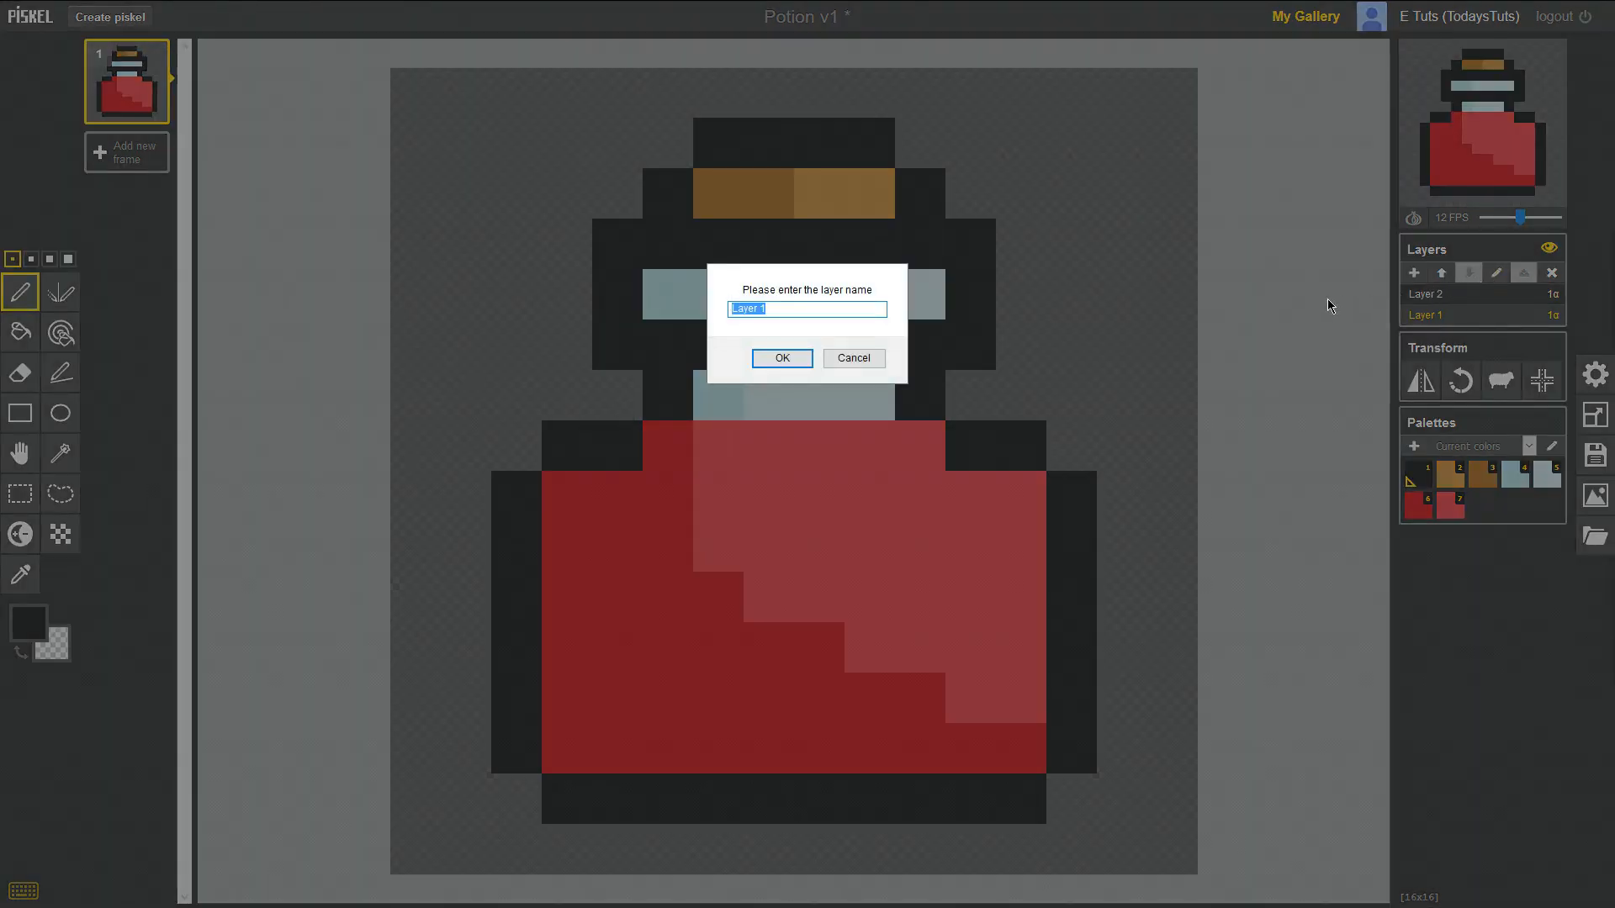
Step: Rename Layer 1 to 'Bottle' and the top Layer 2 to 'Potion'
{"action": "type", "text": "B"}
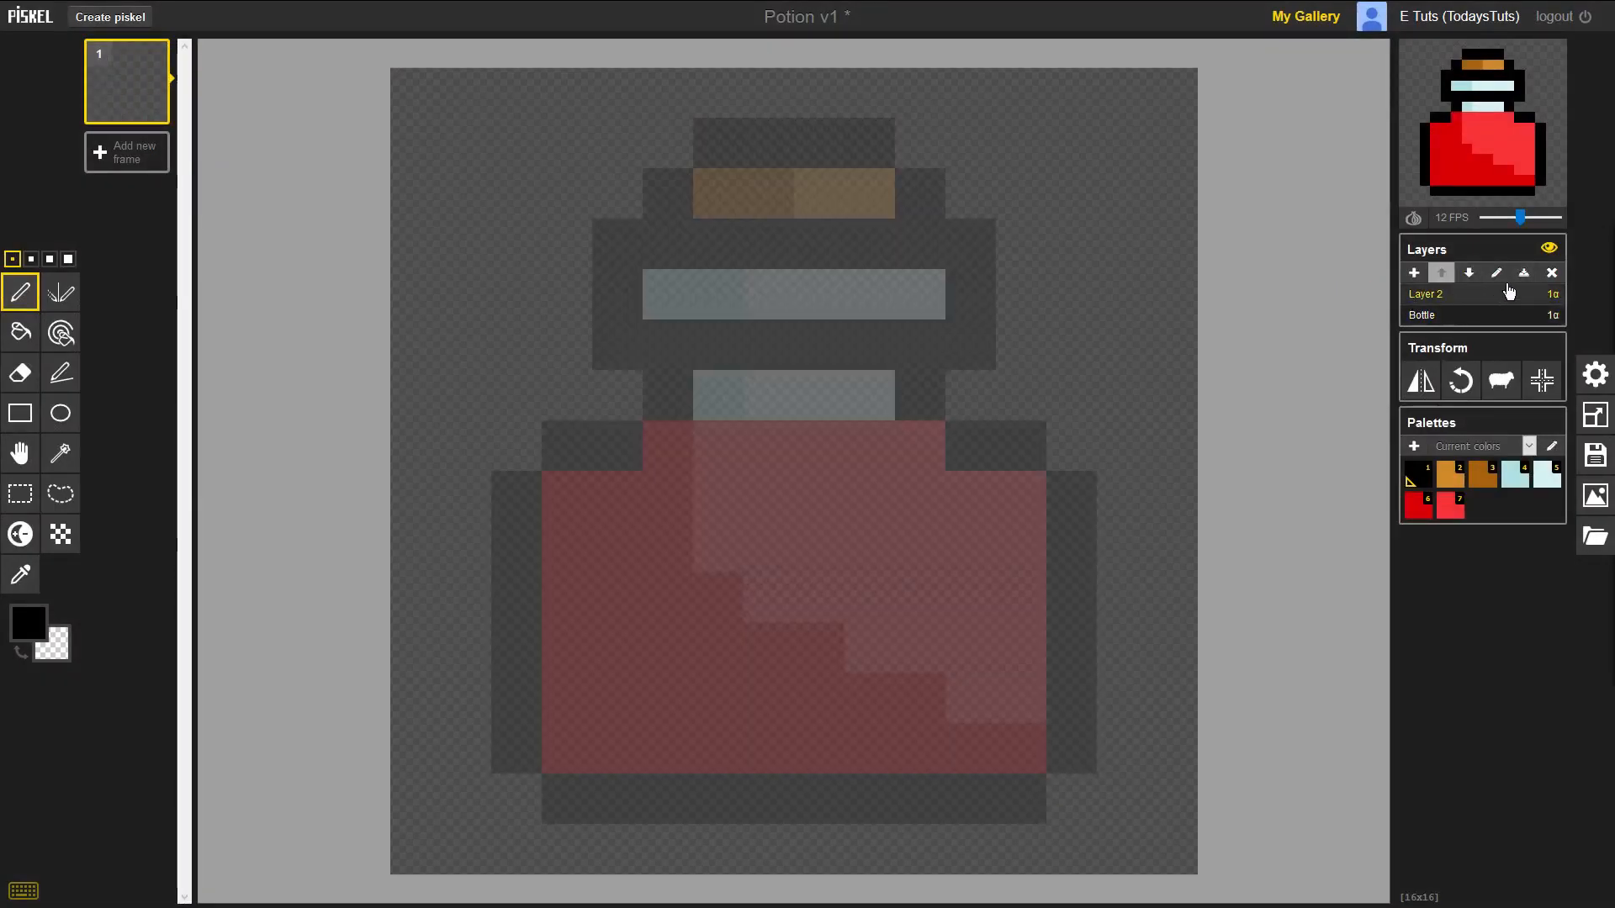
{"action": "left_click", "coordinate": [1496, 273]}
{"action": "type", "text": "Potion"}
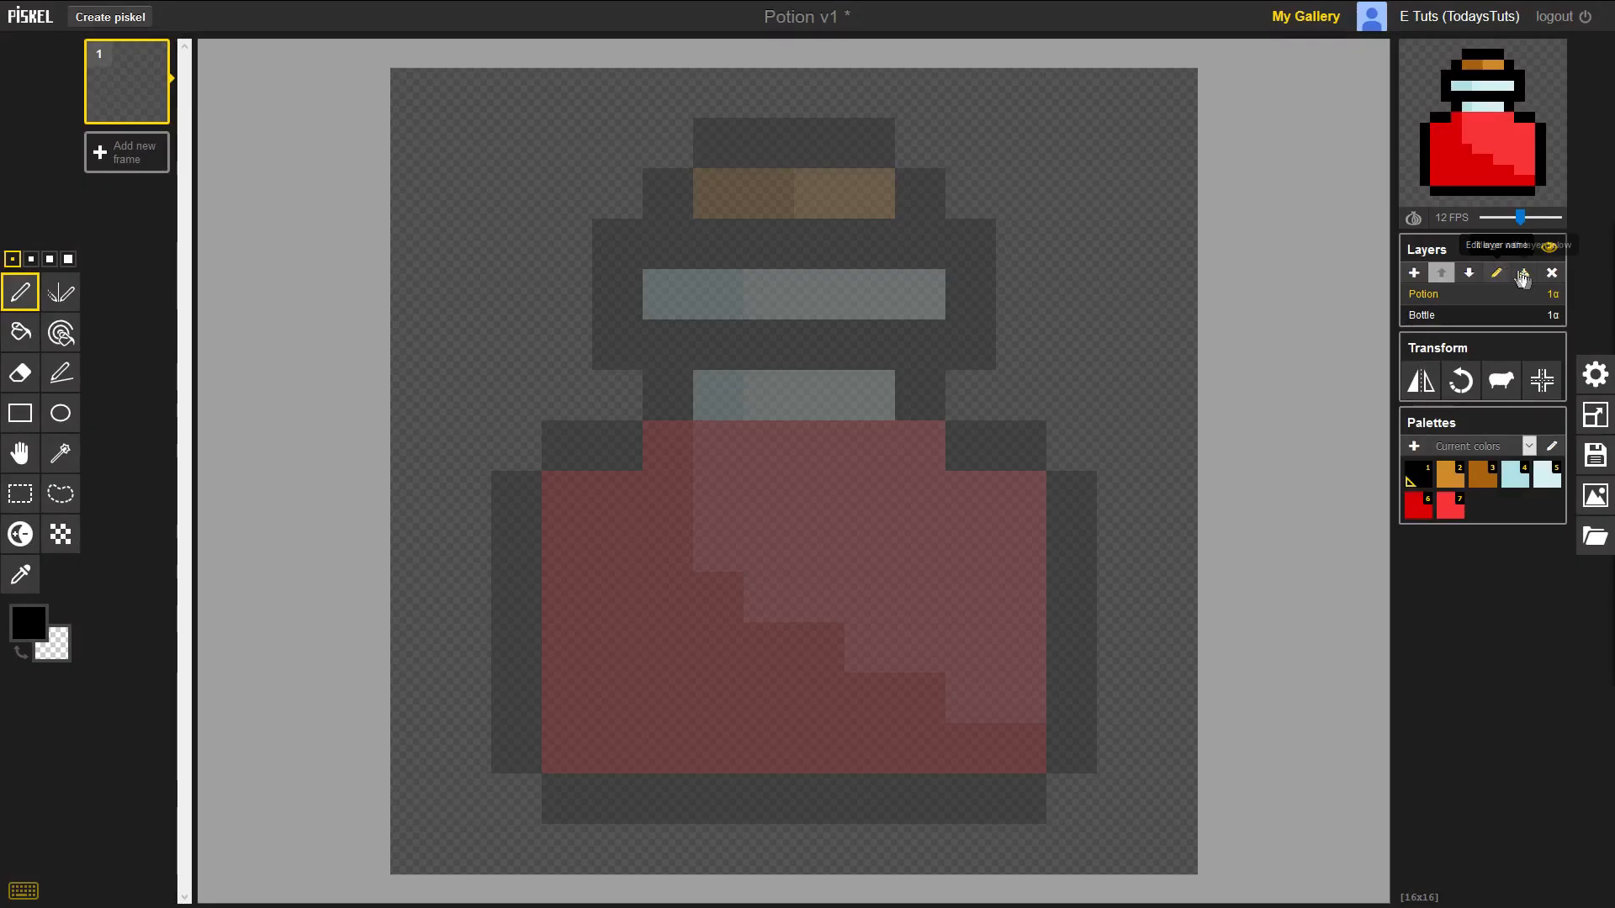
{"action": "mouse_move", "coordinate": [1527, 279]}
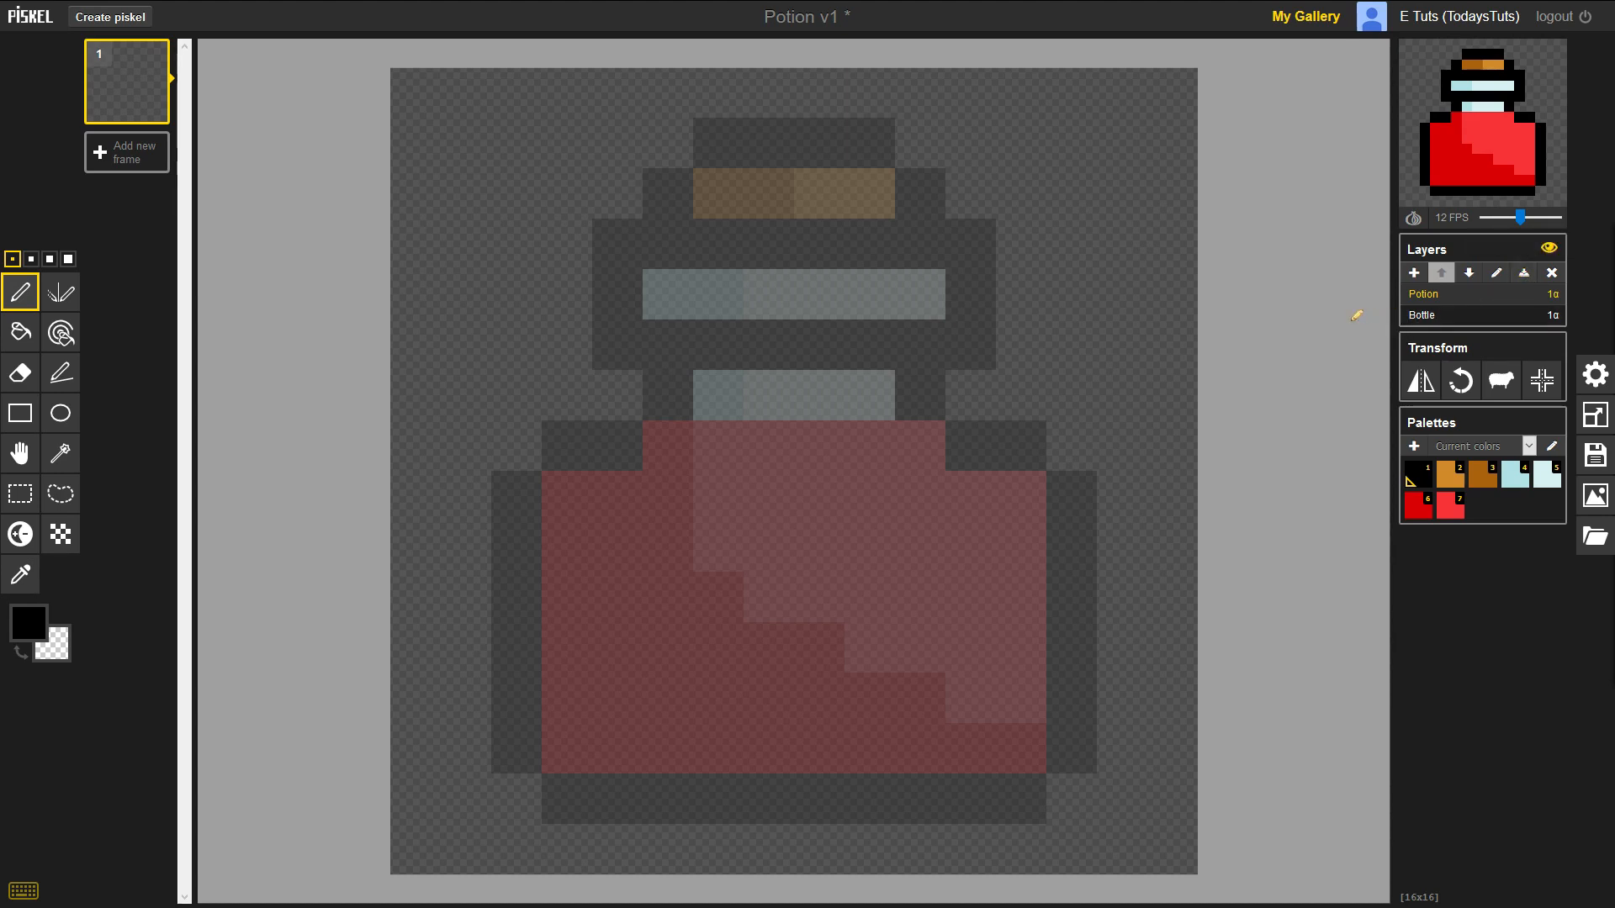
{"action": "mouse_move", "coordinate": [1524, 274]}
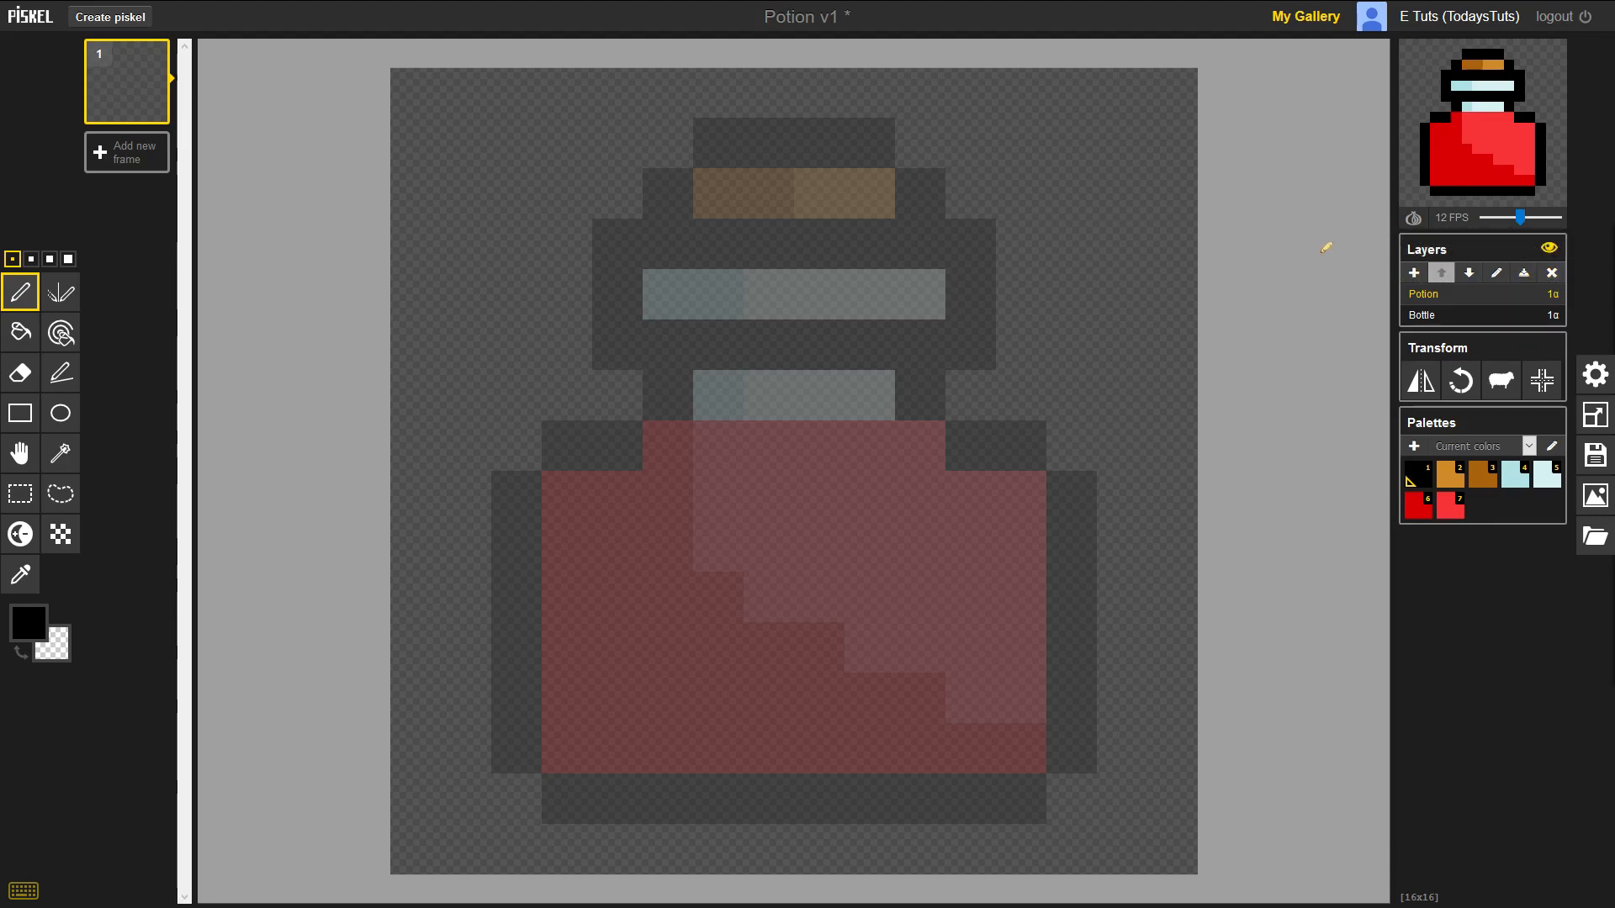
{"action": "mouse_move", "coordinate": [1559, 302]}
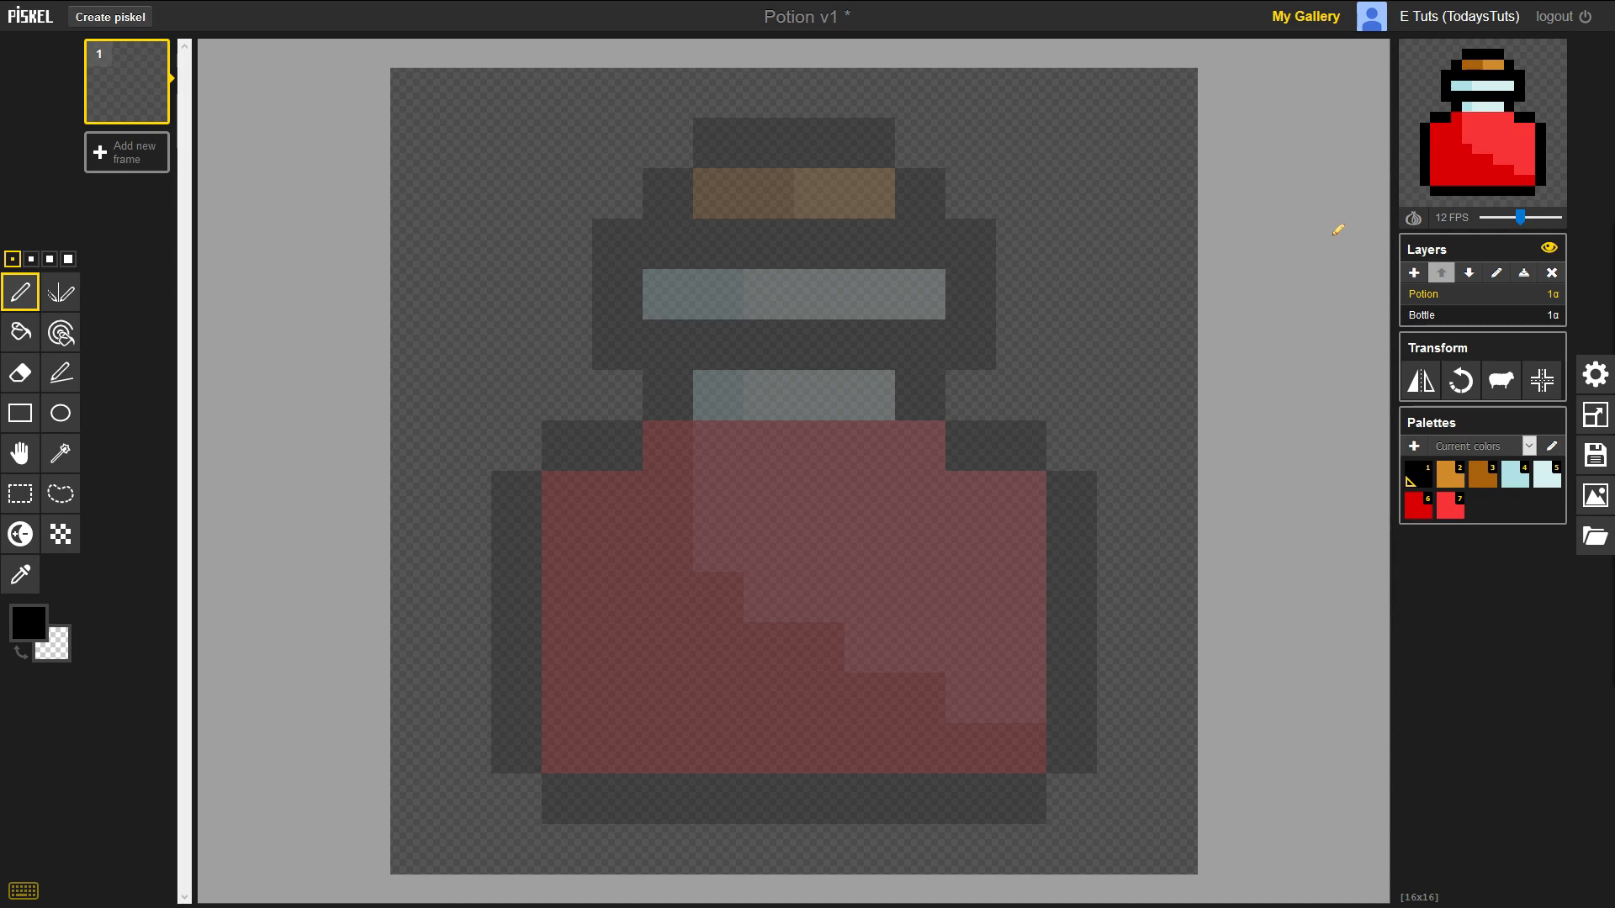
{"action": "mouse_move", "coordinate": [59, 454]}
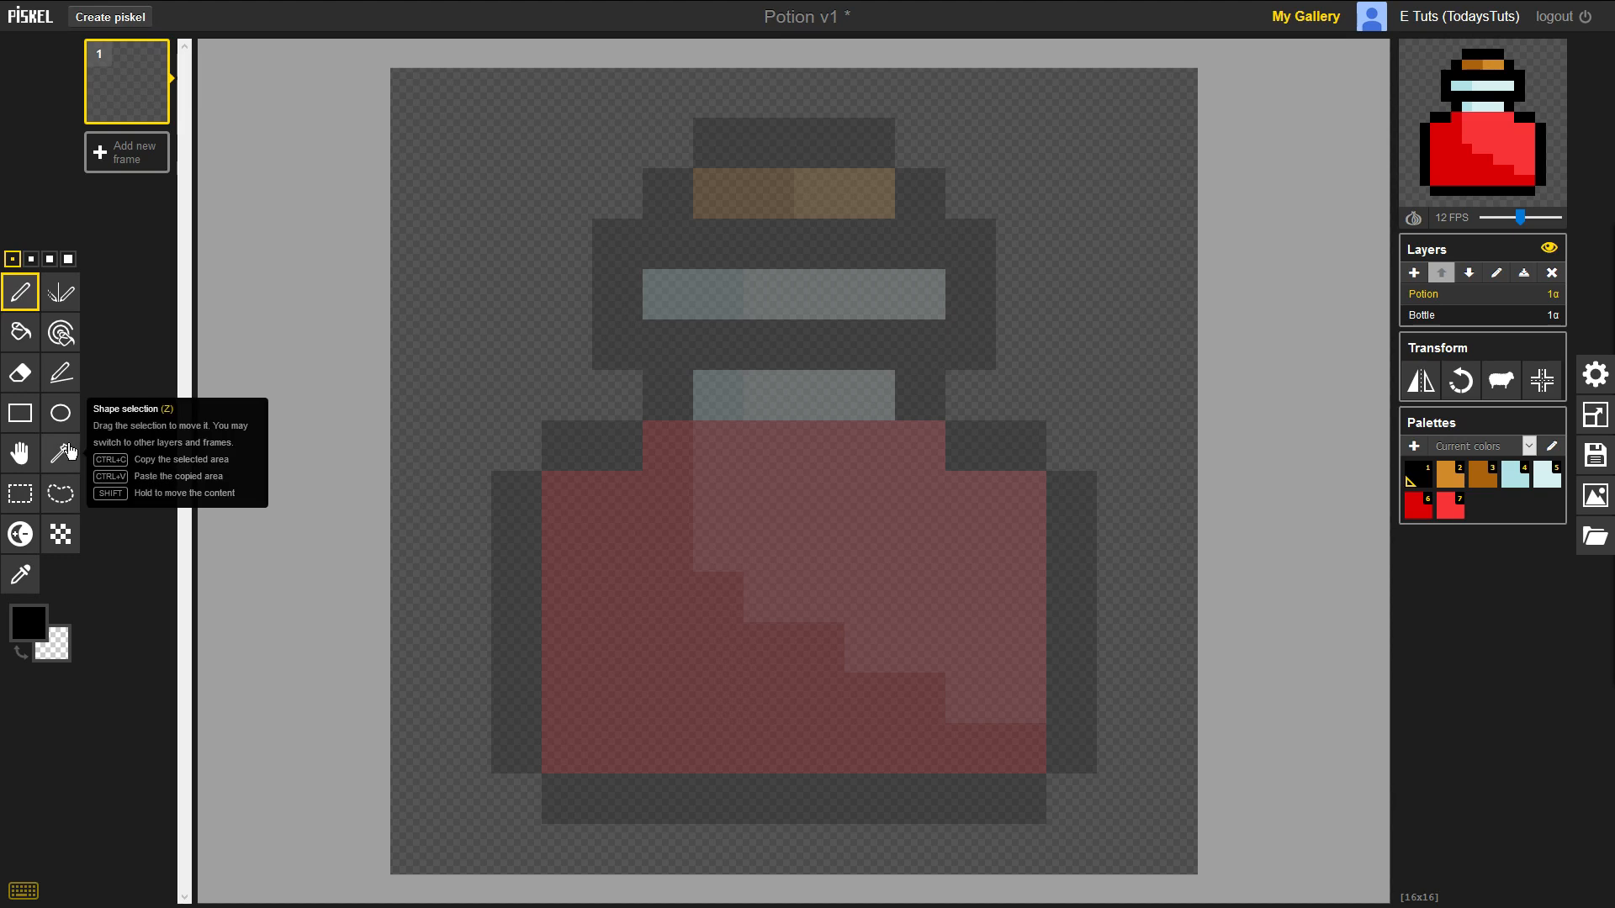
{"action": "mouse_move", "coordinate": [251, 359]}
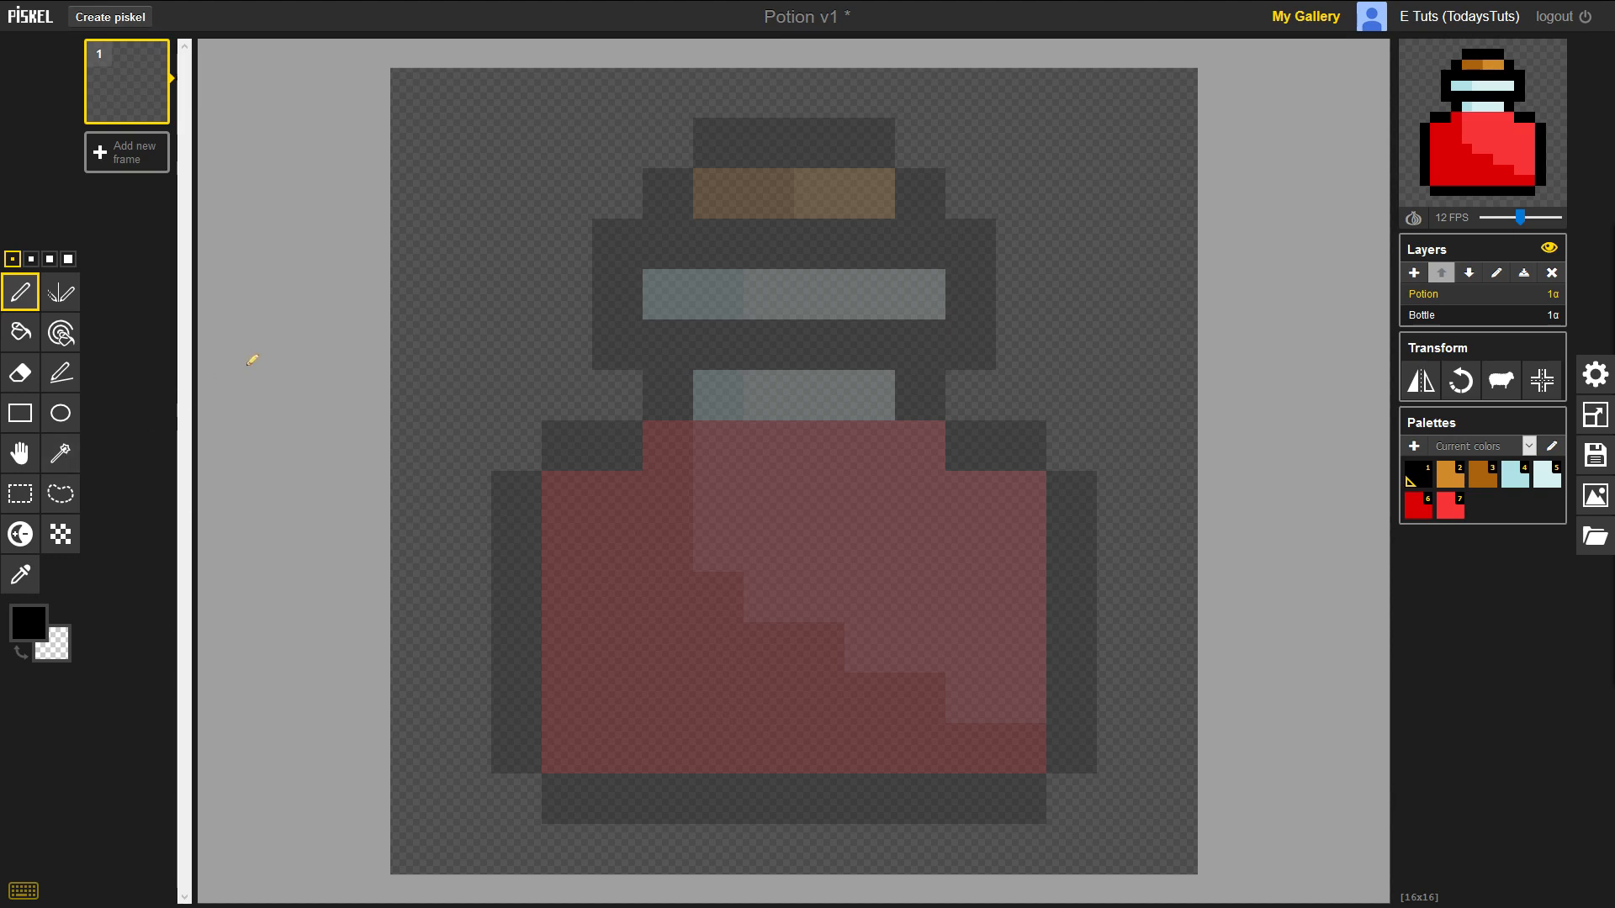
Step: Make the Bottle layer active and try selecting the dark red potion area
{"action": "left_click", "coordinate": [59, 454]}
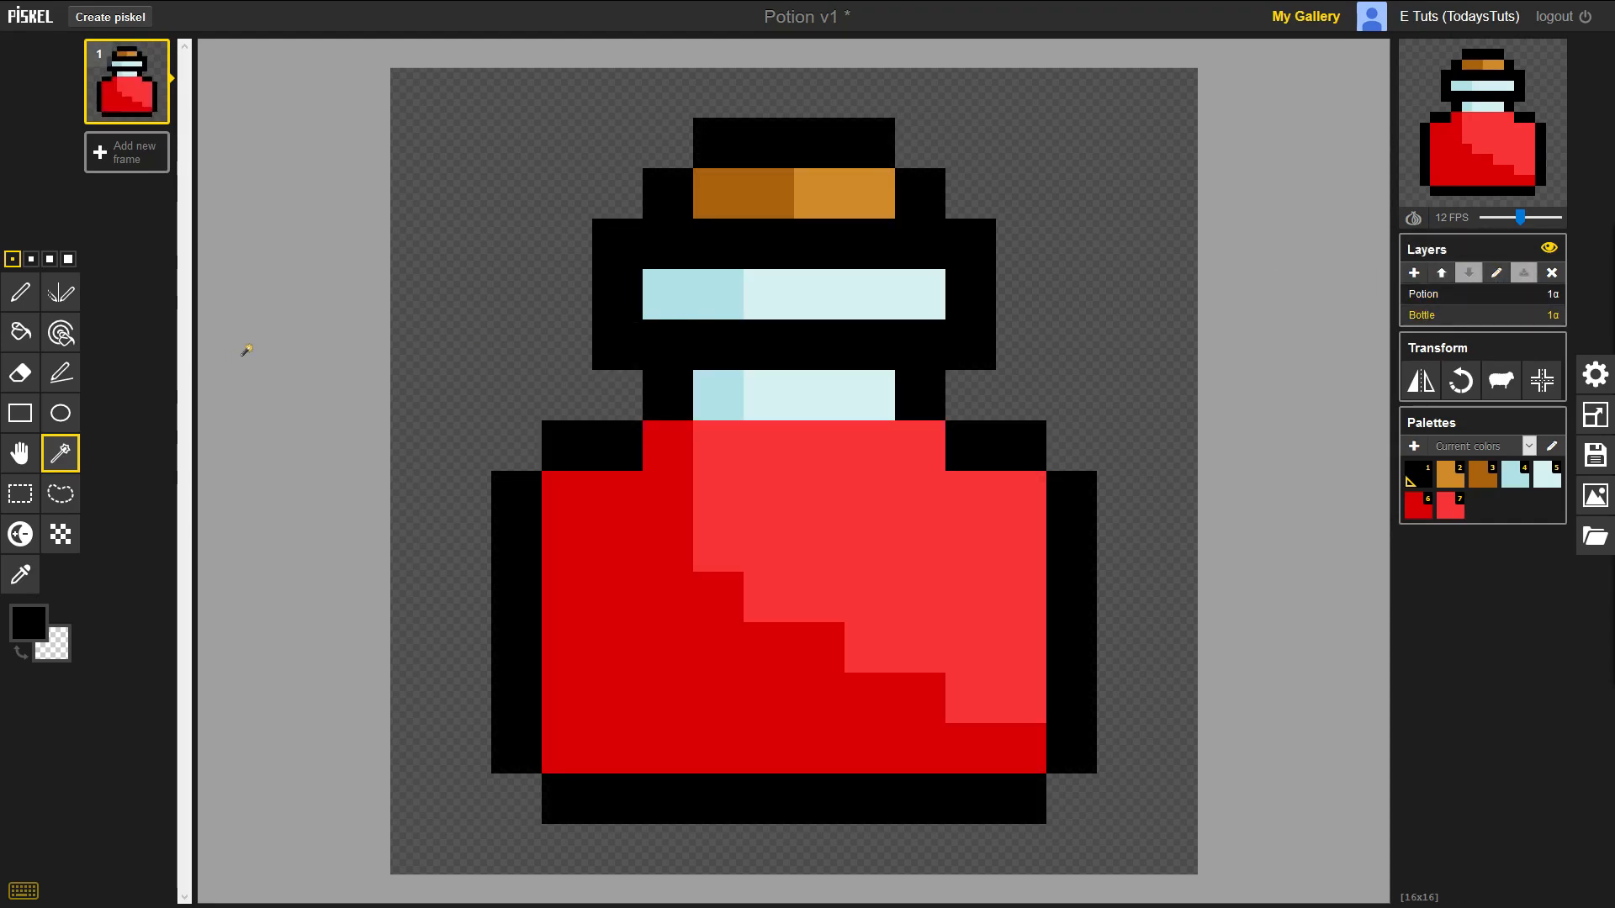
{"action": "left_click", "coordinate": [618, 597]}
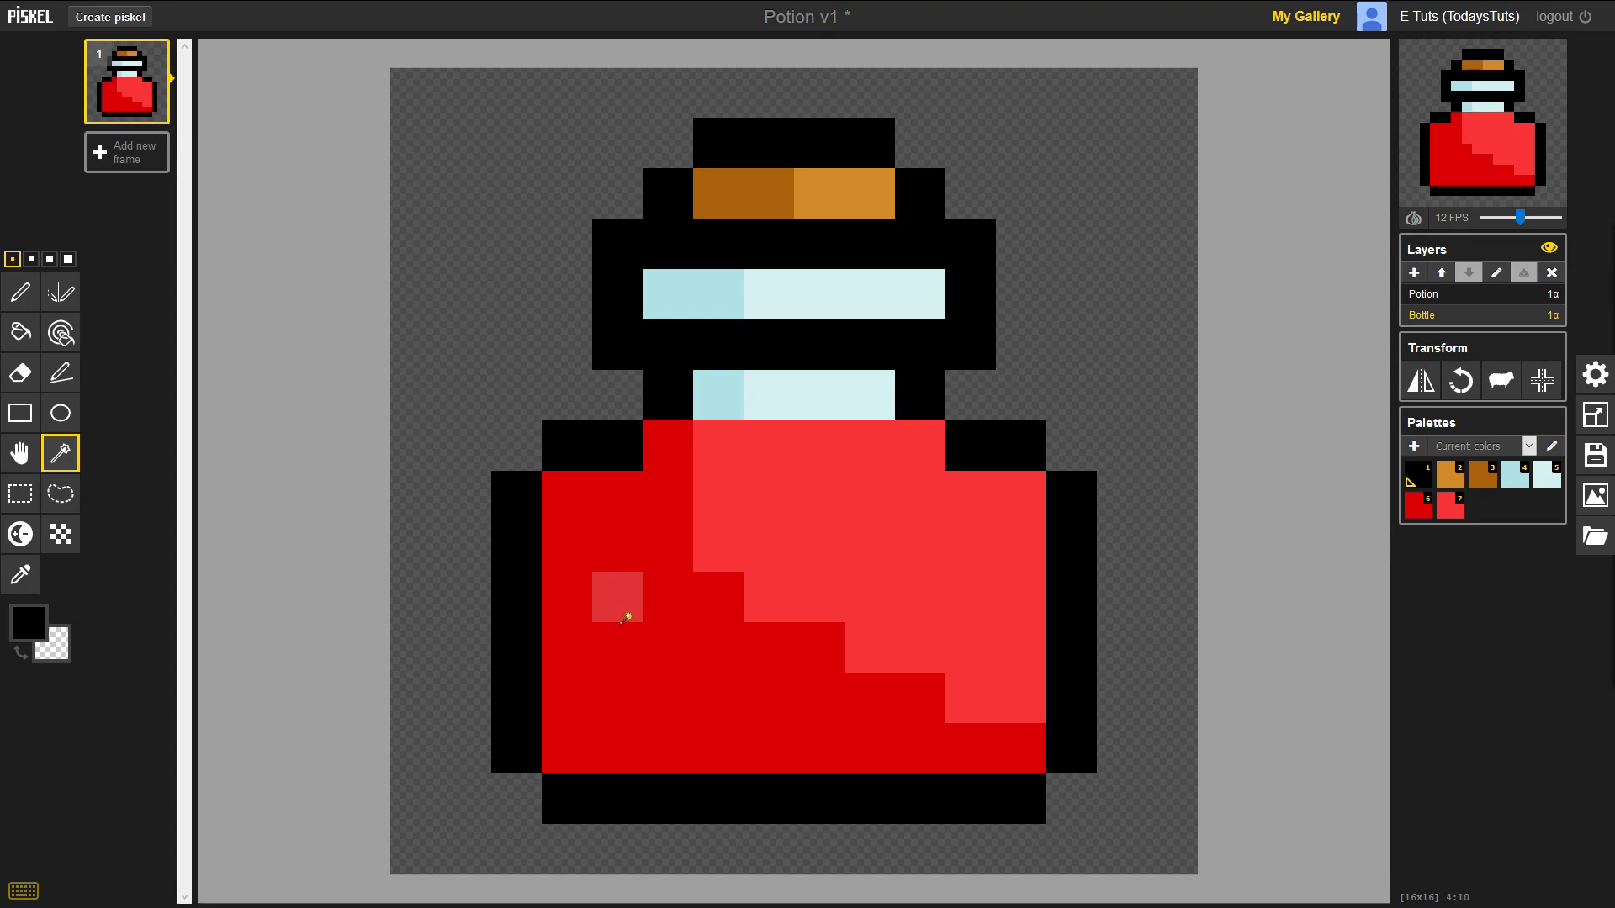
{"action": "left_click", "coordinate": [625, 619]}
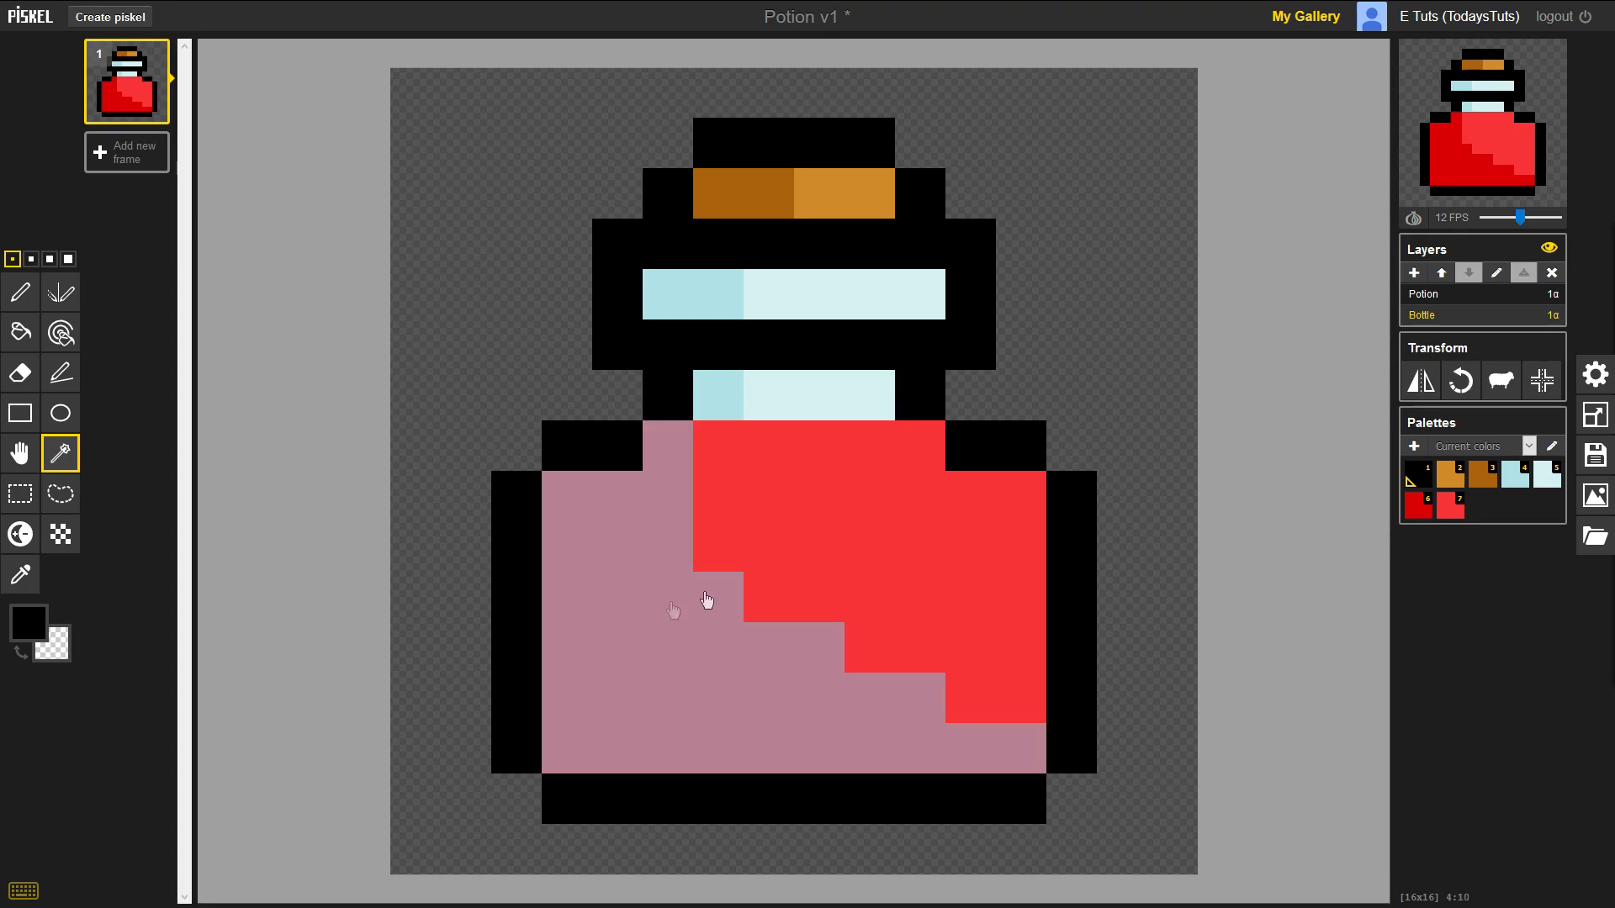
{"action": "left_click", "coordinate": [865, 544]}
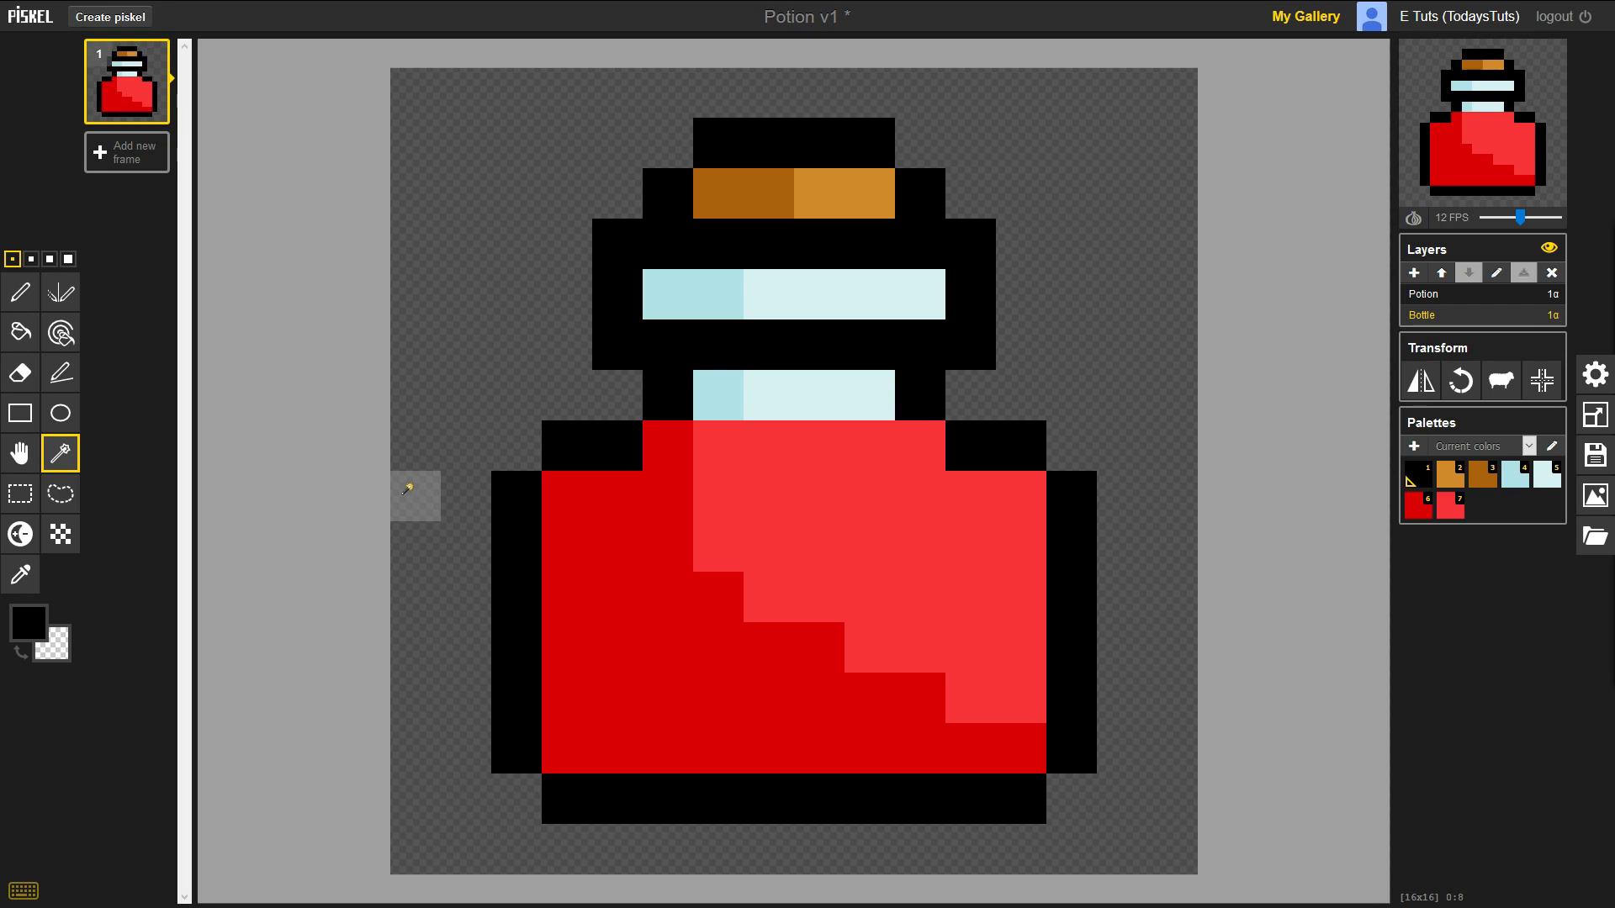
{"action": "mouse_move", "coordinate": [20, 494]}
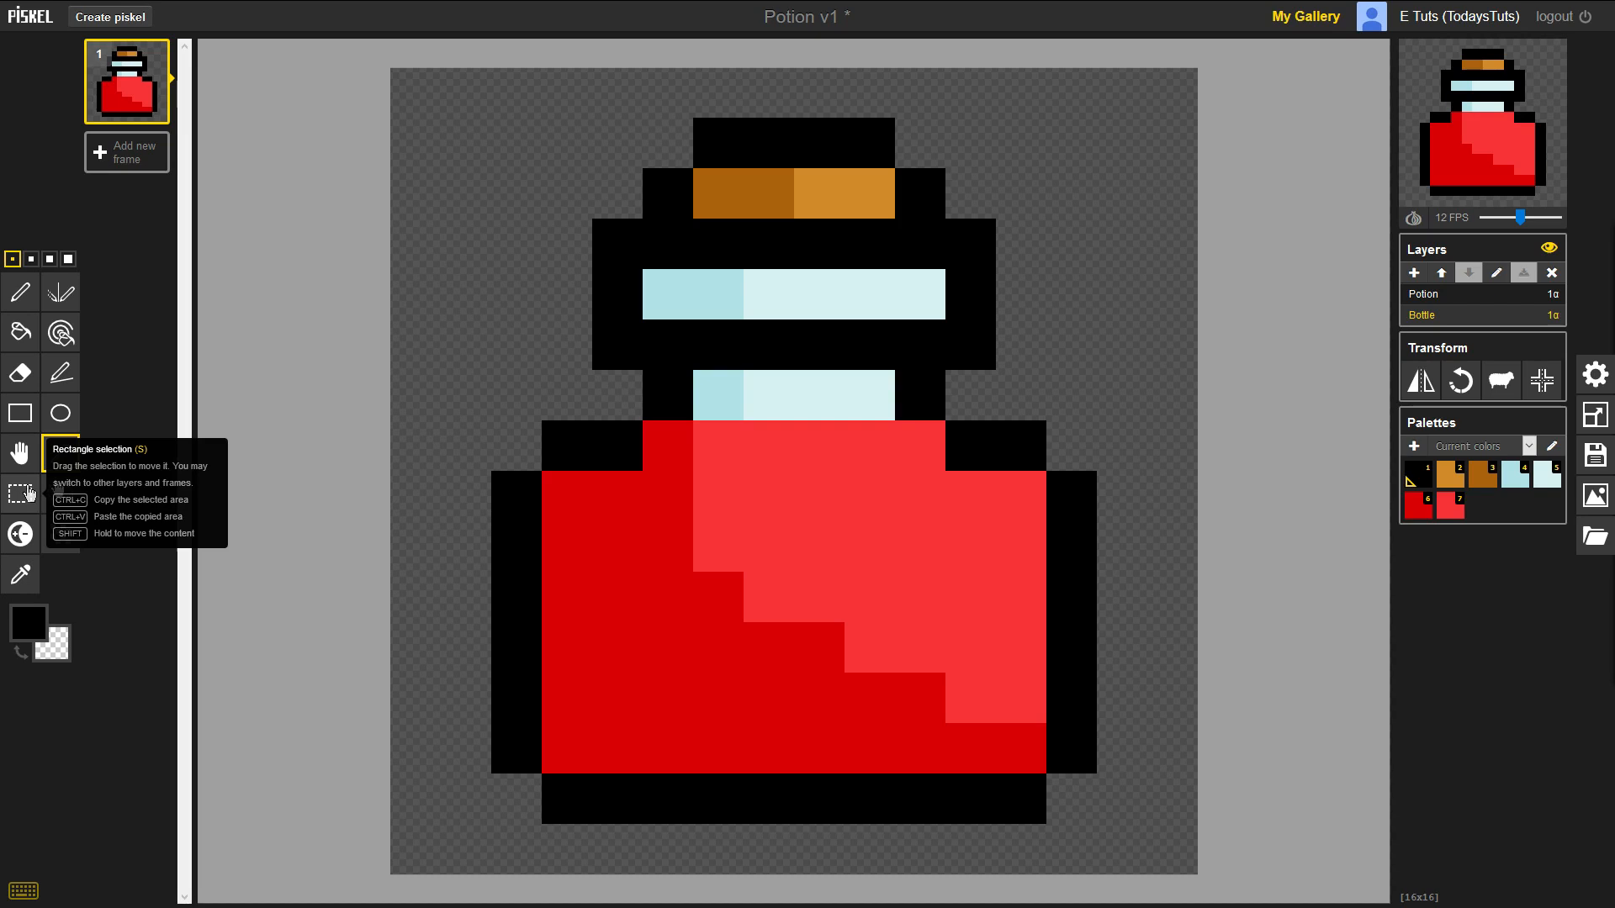
{"action": "left_click", "coordinate": [18, 494]}
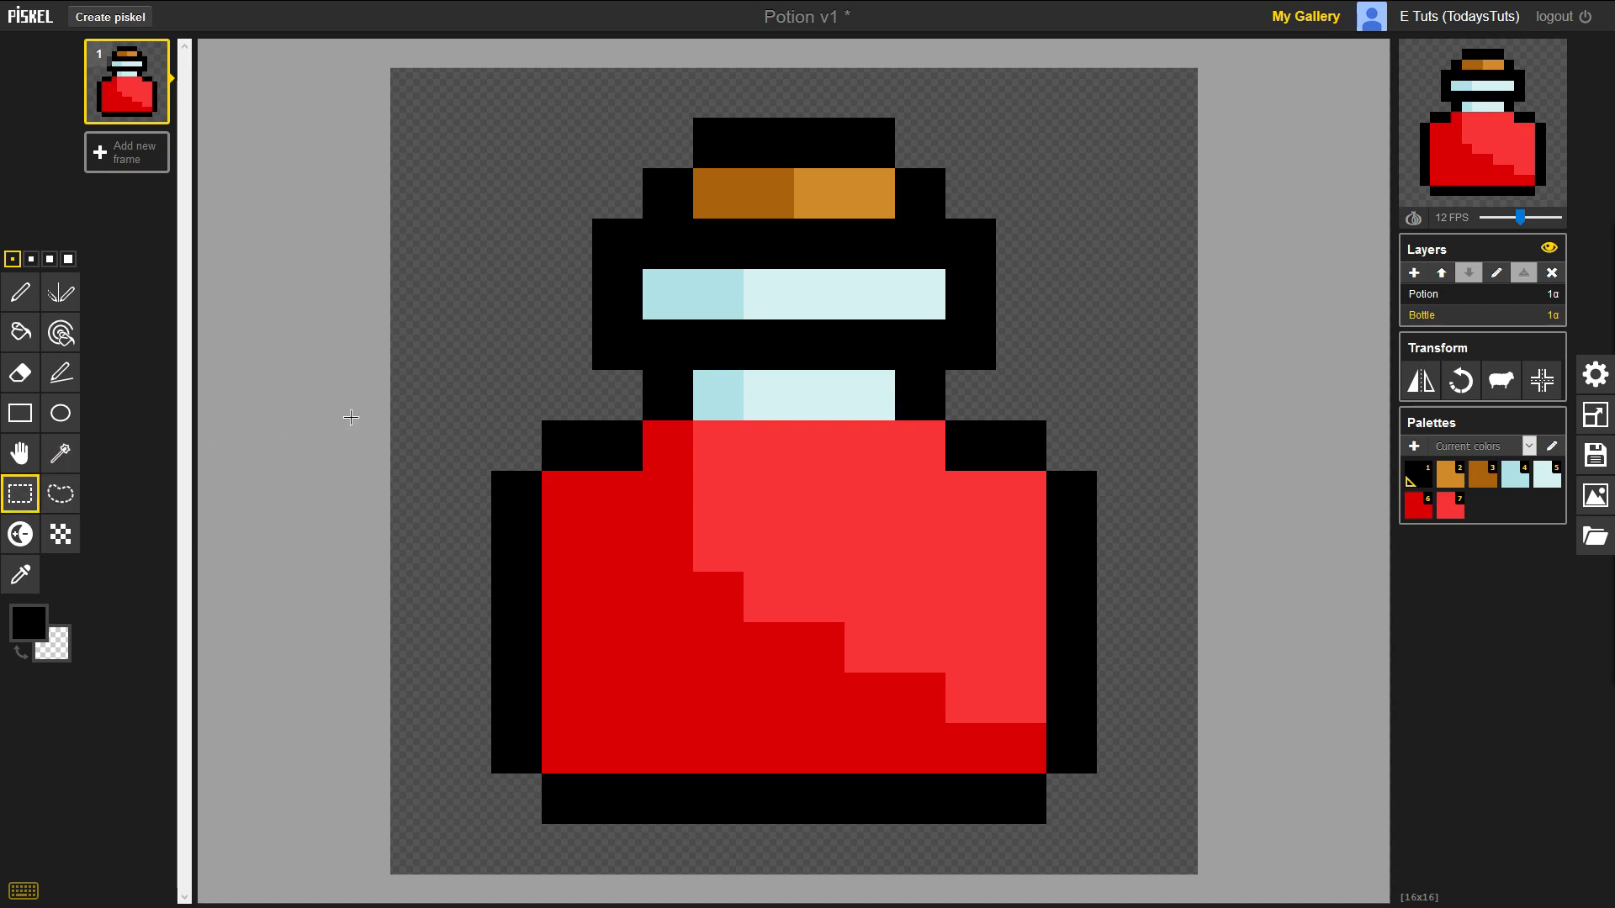
{"action": "left_click", "coordinate": [566, 496]}
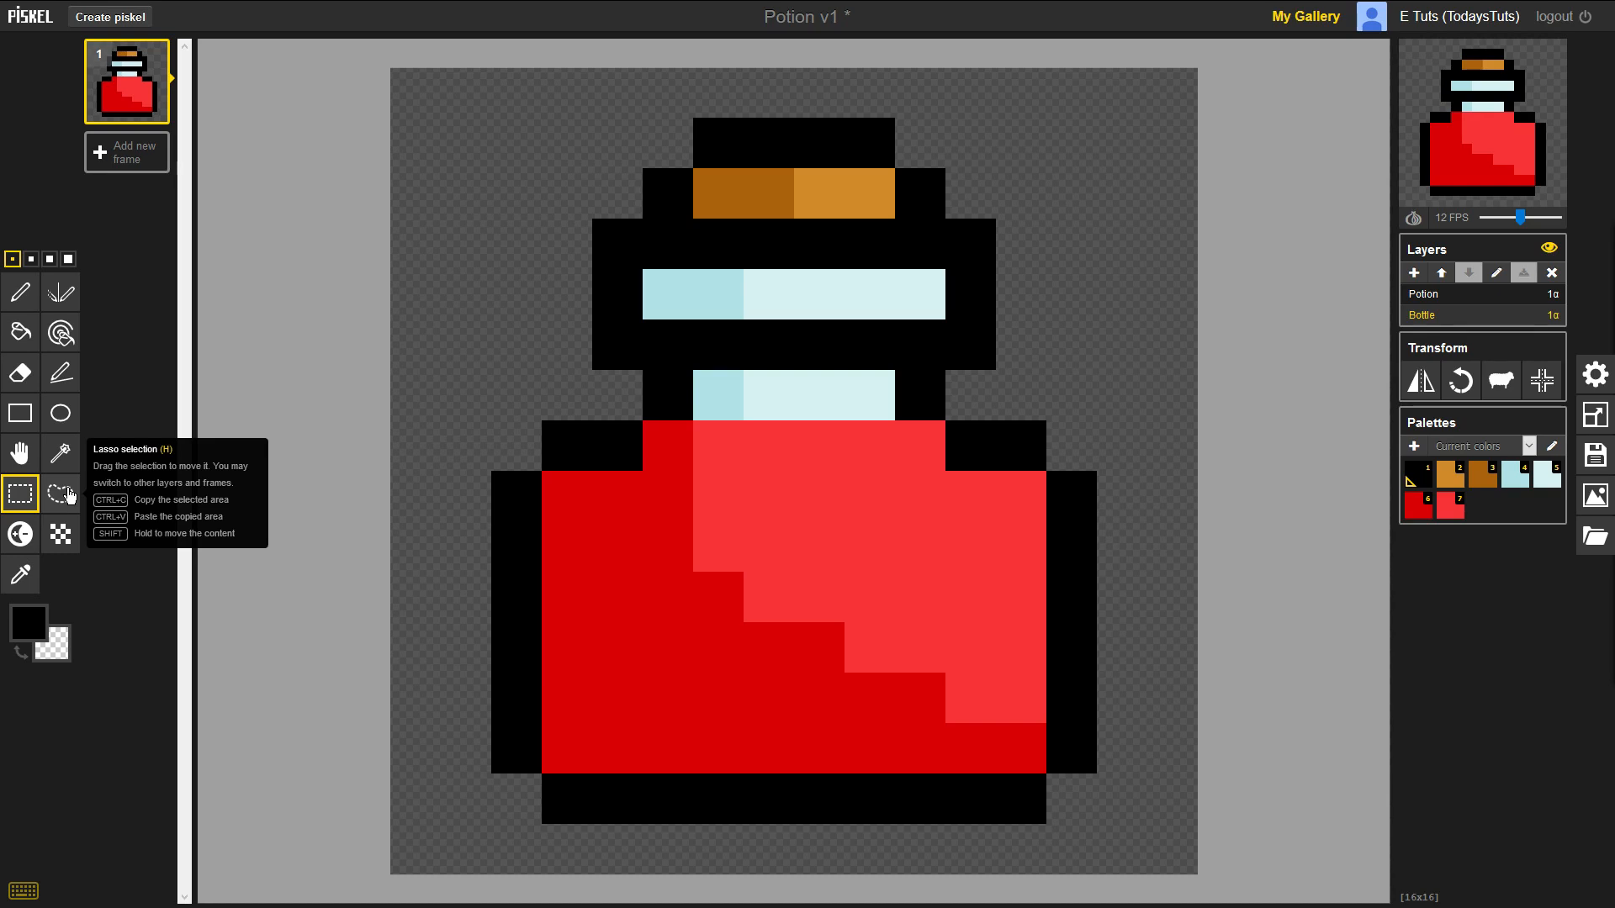
Step: Lasso the red liquid, cut it from Bottle and paste it onto the Potion layer
{"action": "left_click", "coordinate": [60, 494]}
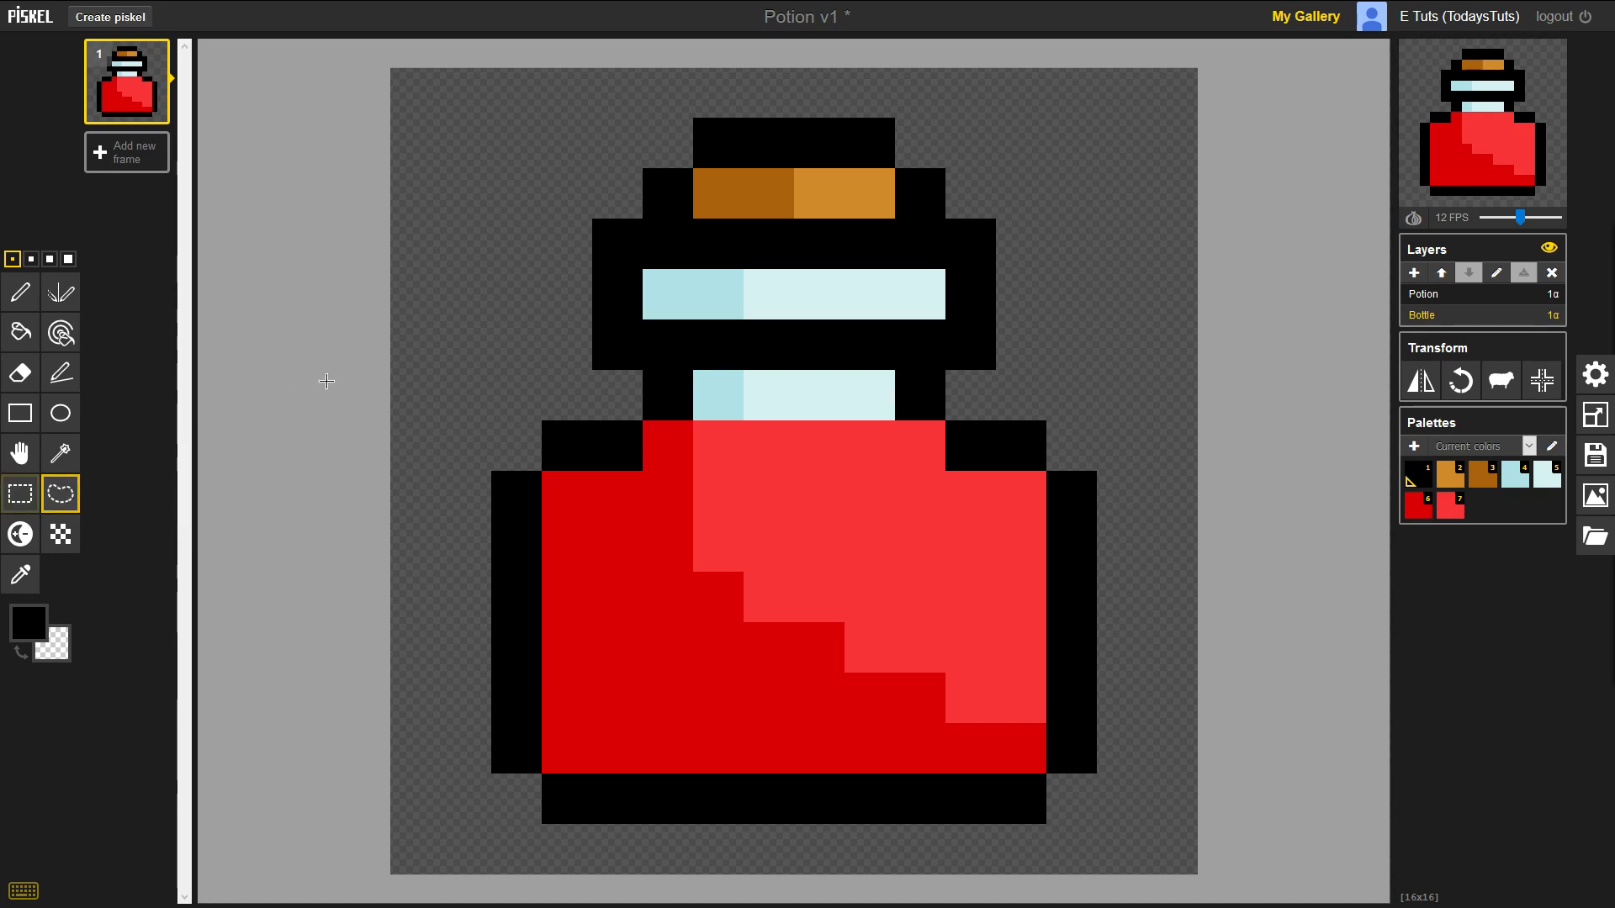
{"action": "left_click", "coordinate": [656, 449]}
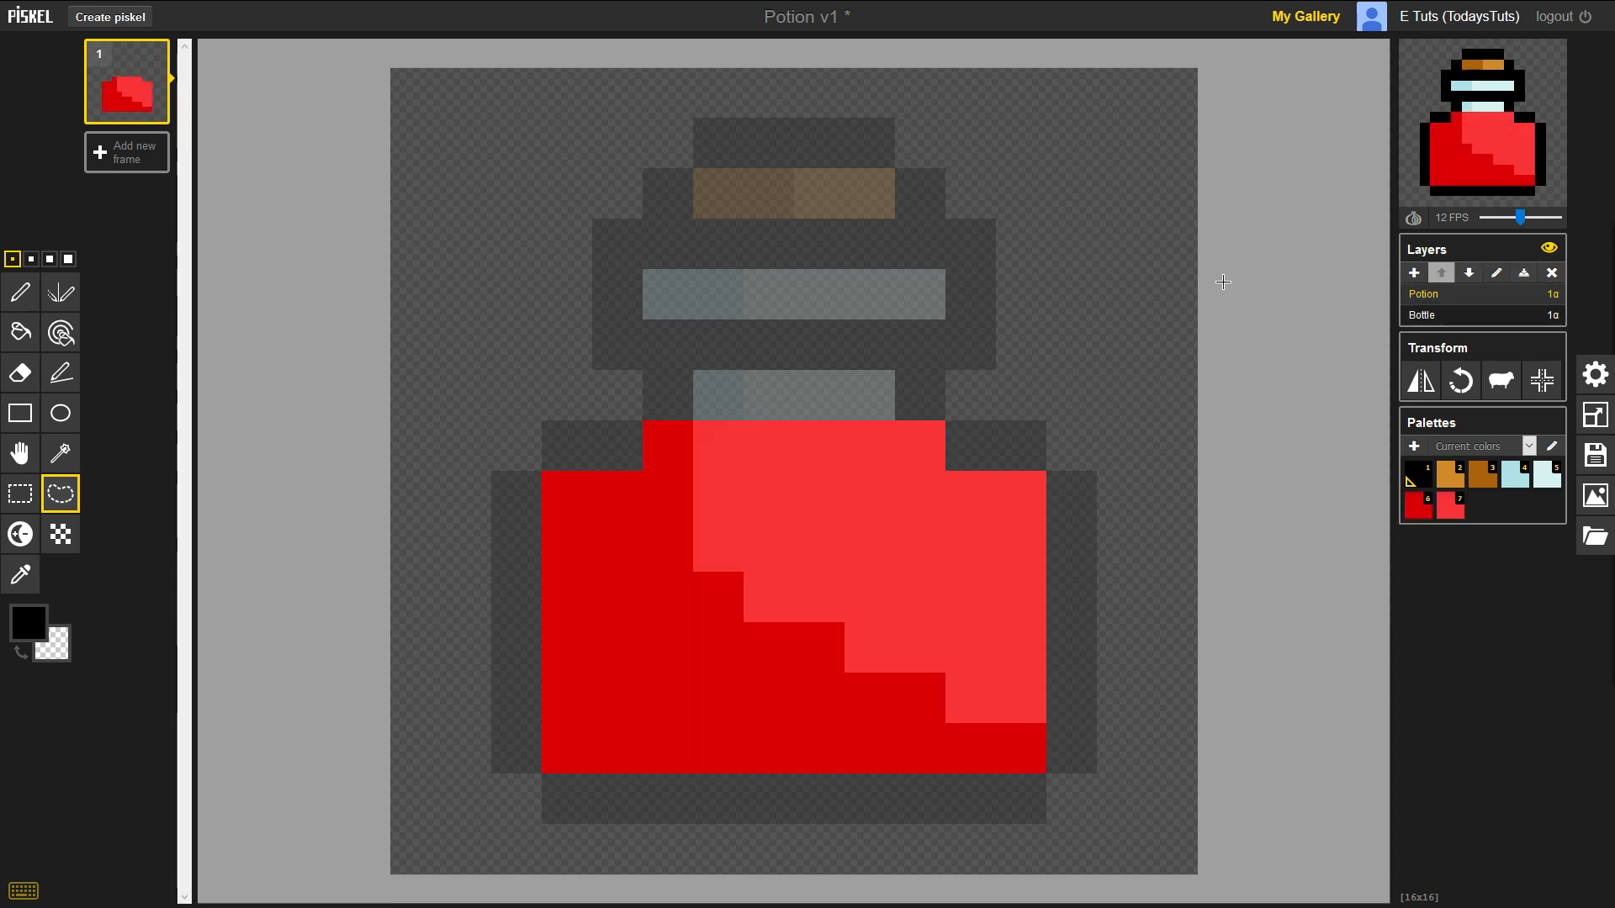
{"action": "left_click", "coordinate": [1421, 315]}
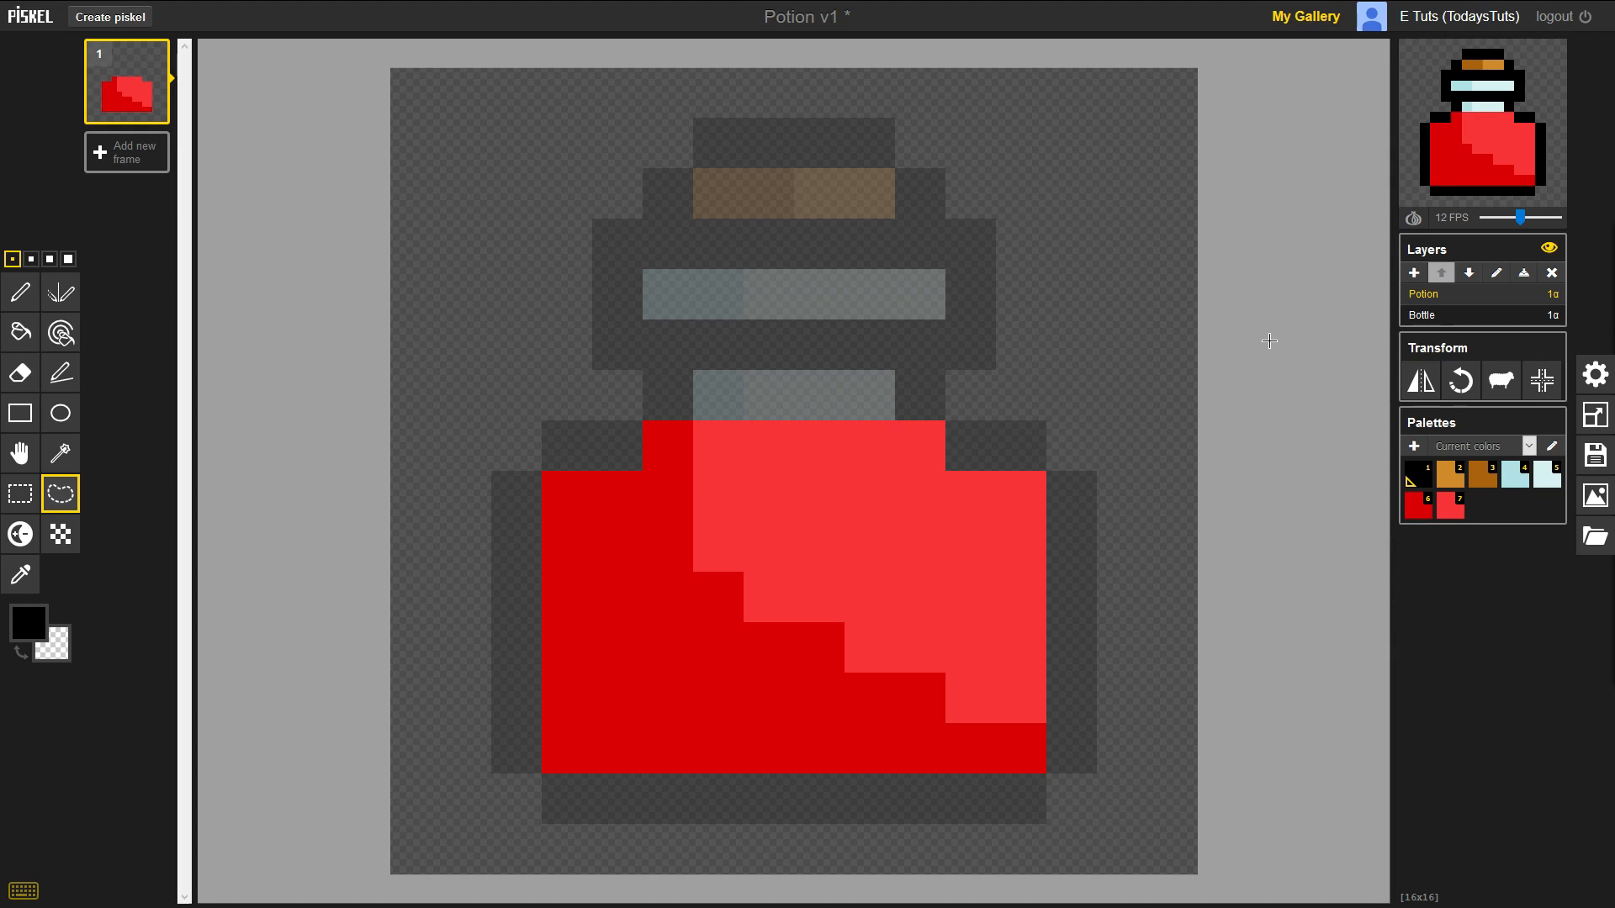
Step: Lower the Potion layer opacity to 0.5, then further toward 0.25
{"action": "left_click", "coordinate": [1550, 295]}
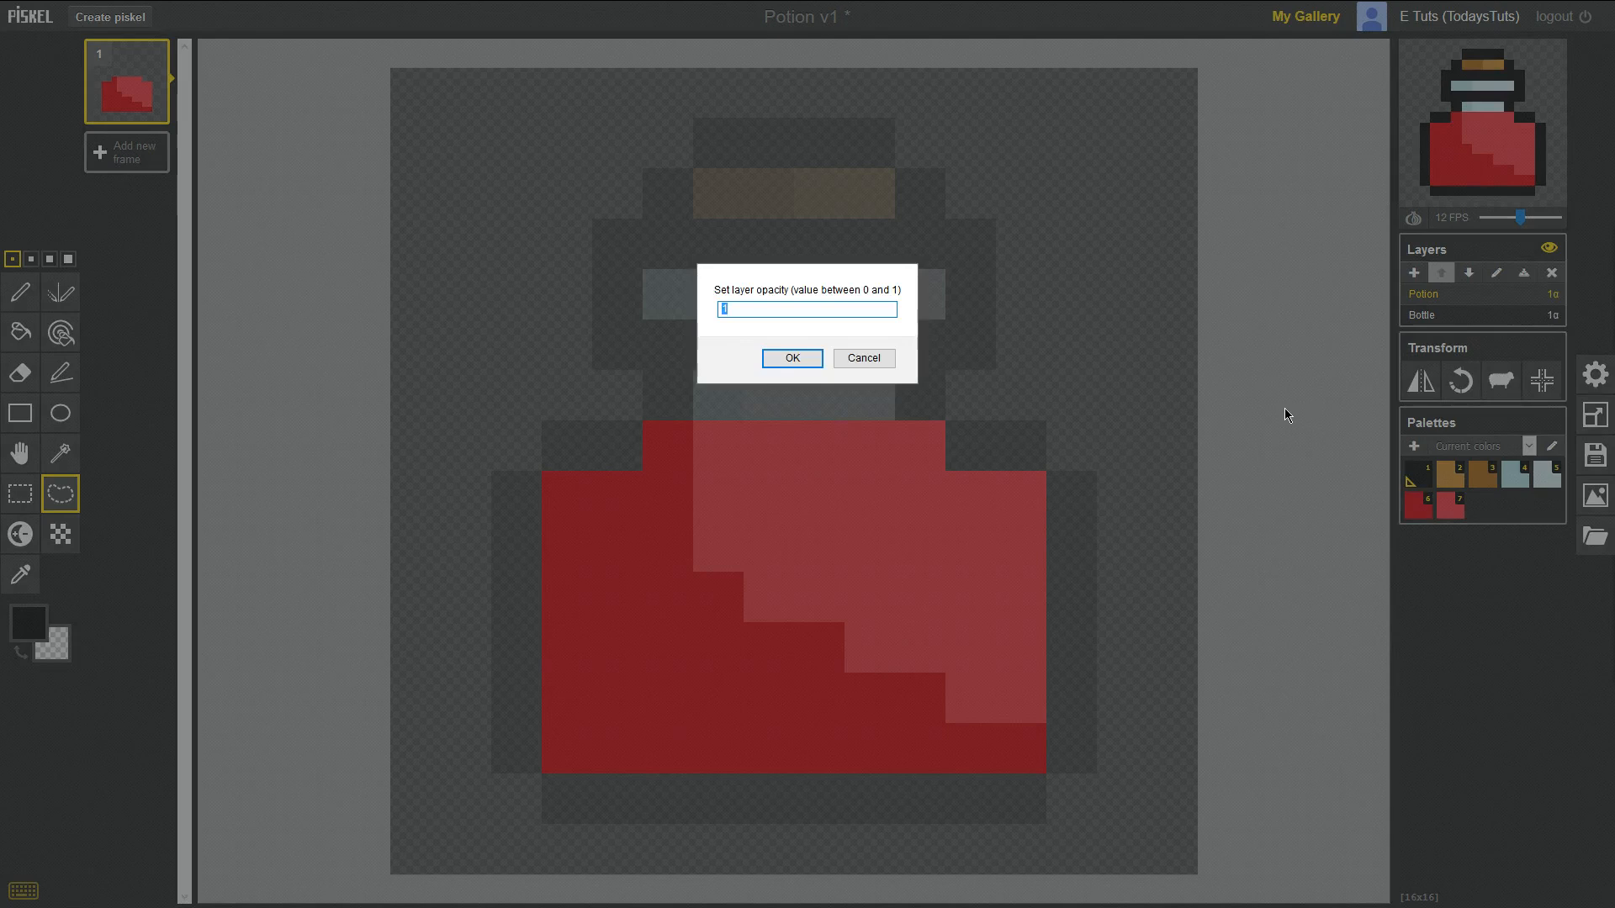
{"action": "mouse_move", "coordinate": [1307, 421]}
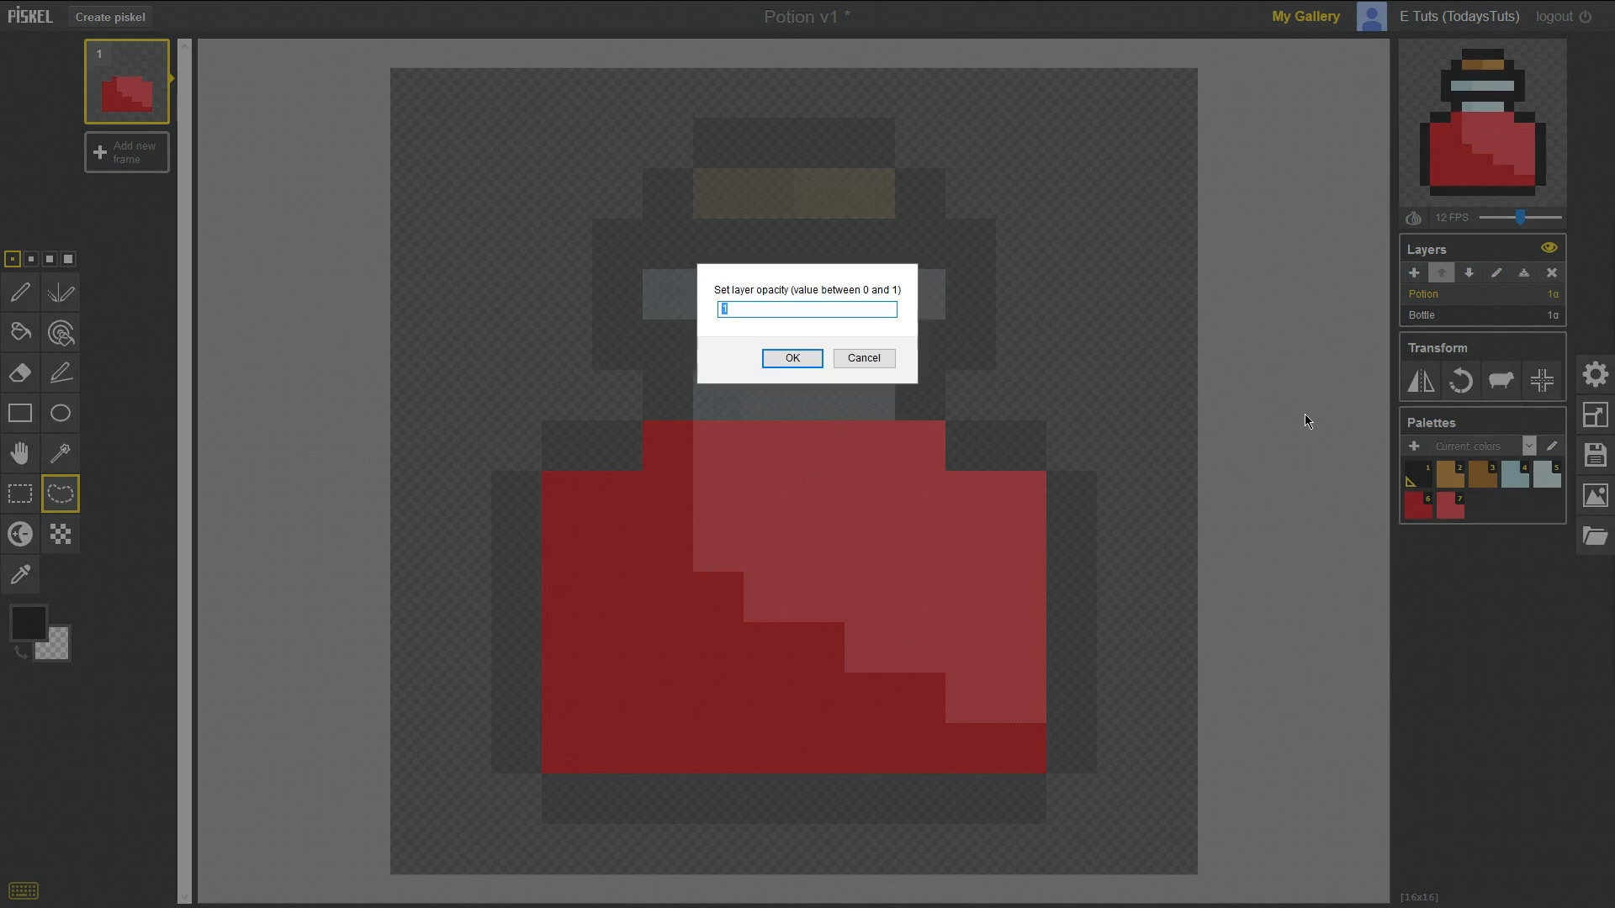
{"action": "mouse_move", "coordinate": [1286, 414]}
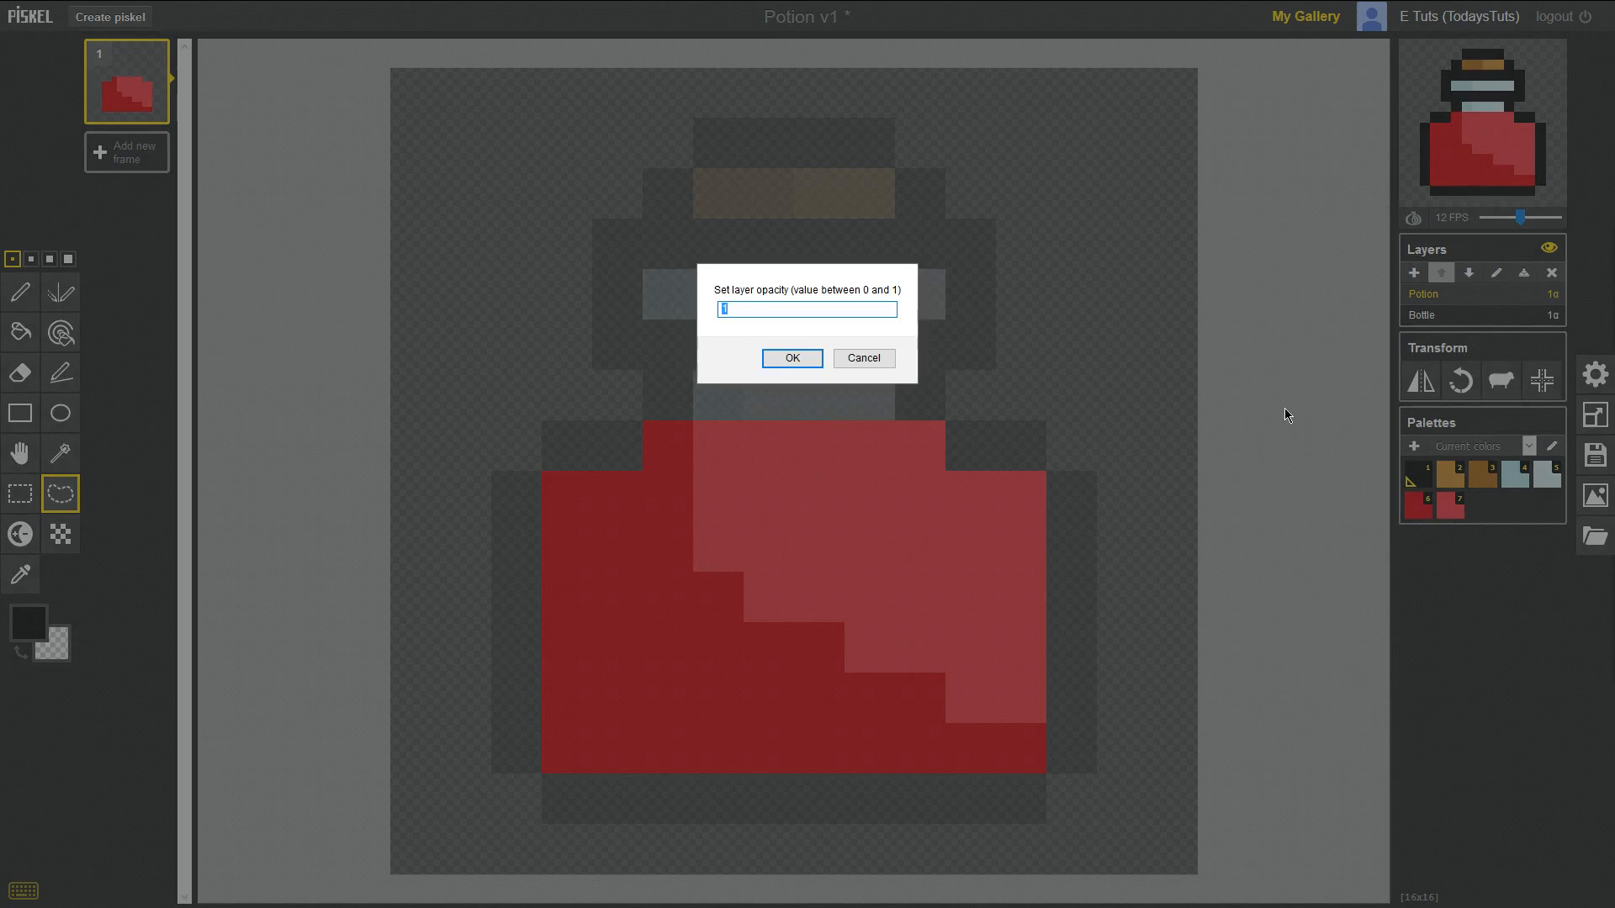
{"action": "type", "text": "0.5"}
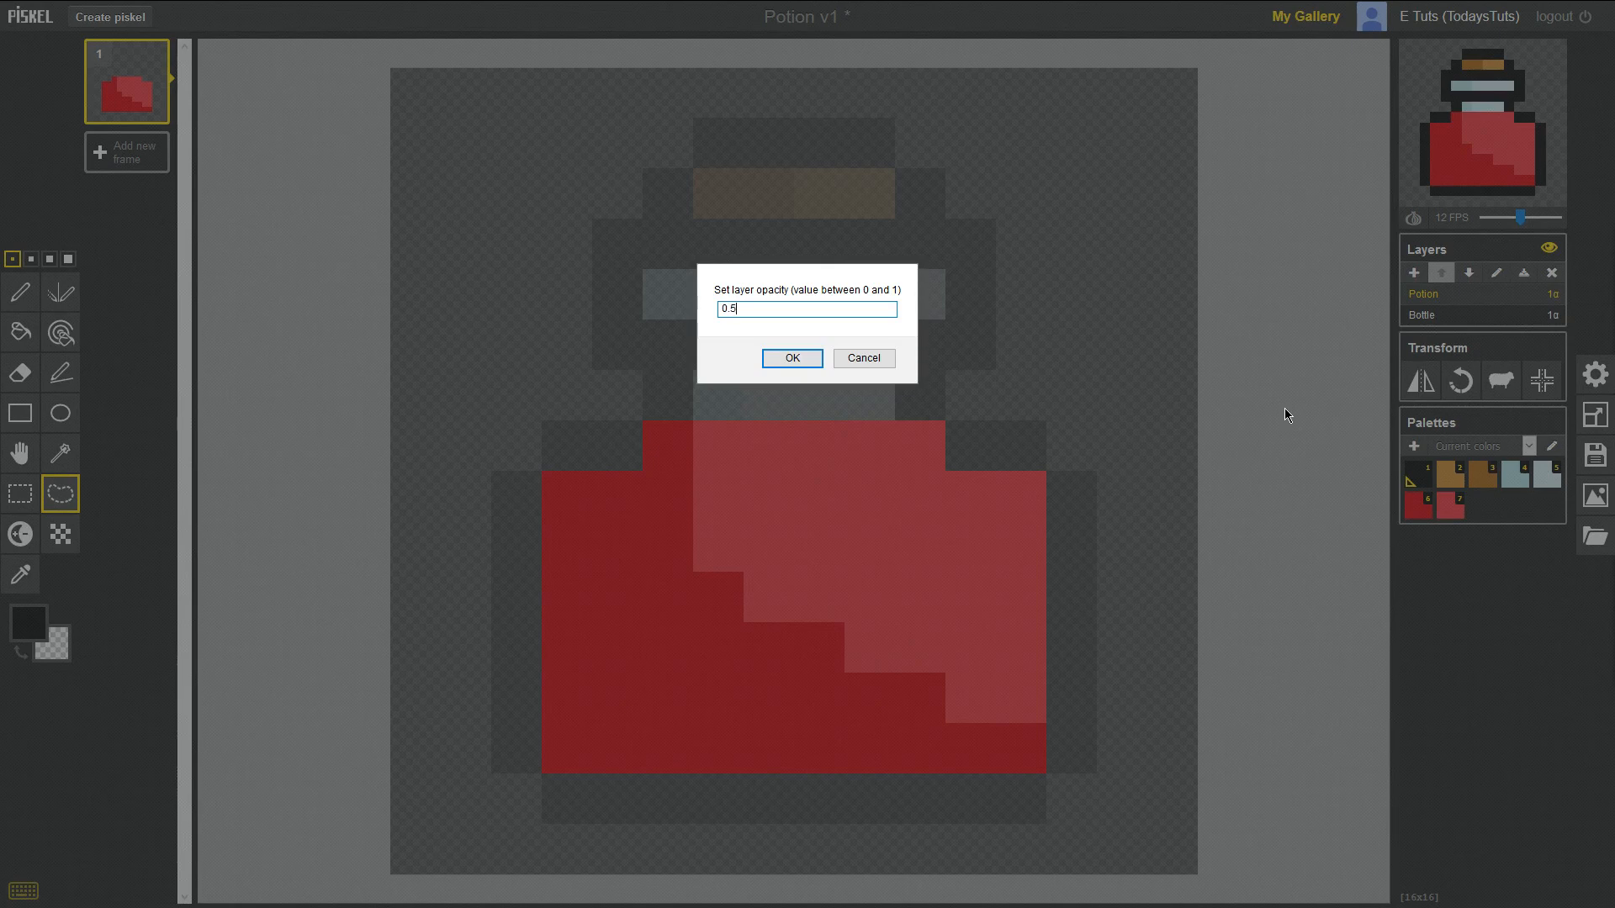
{"action": "left_click", "coordinate": [790, 357]}
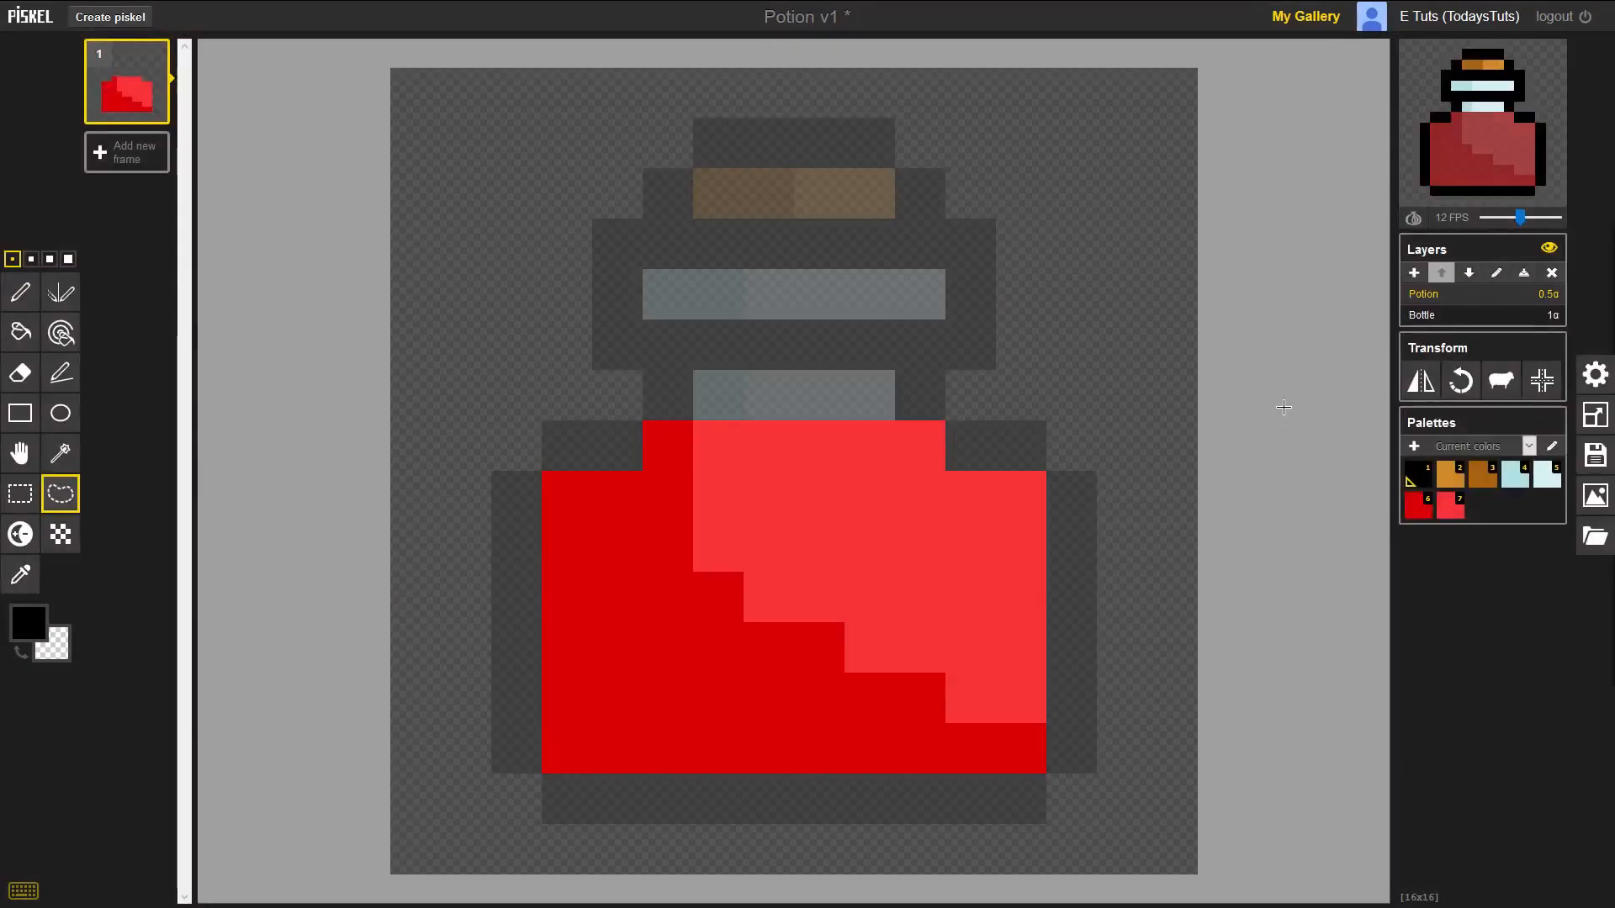
{"action": "left_click", "coordinate": [1545, 296]}
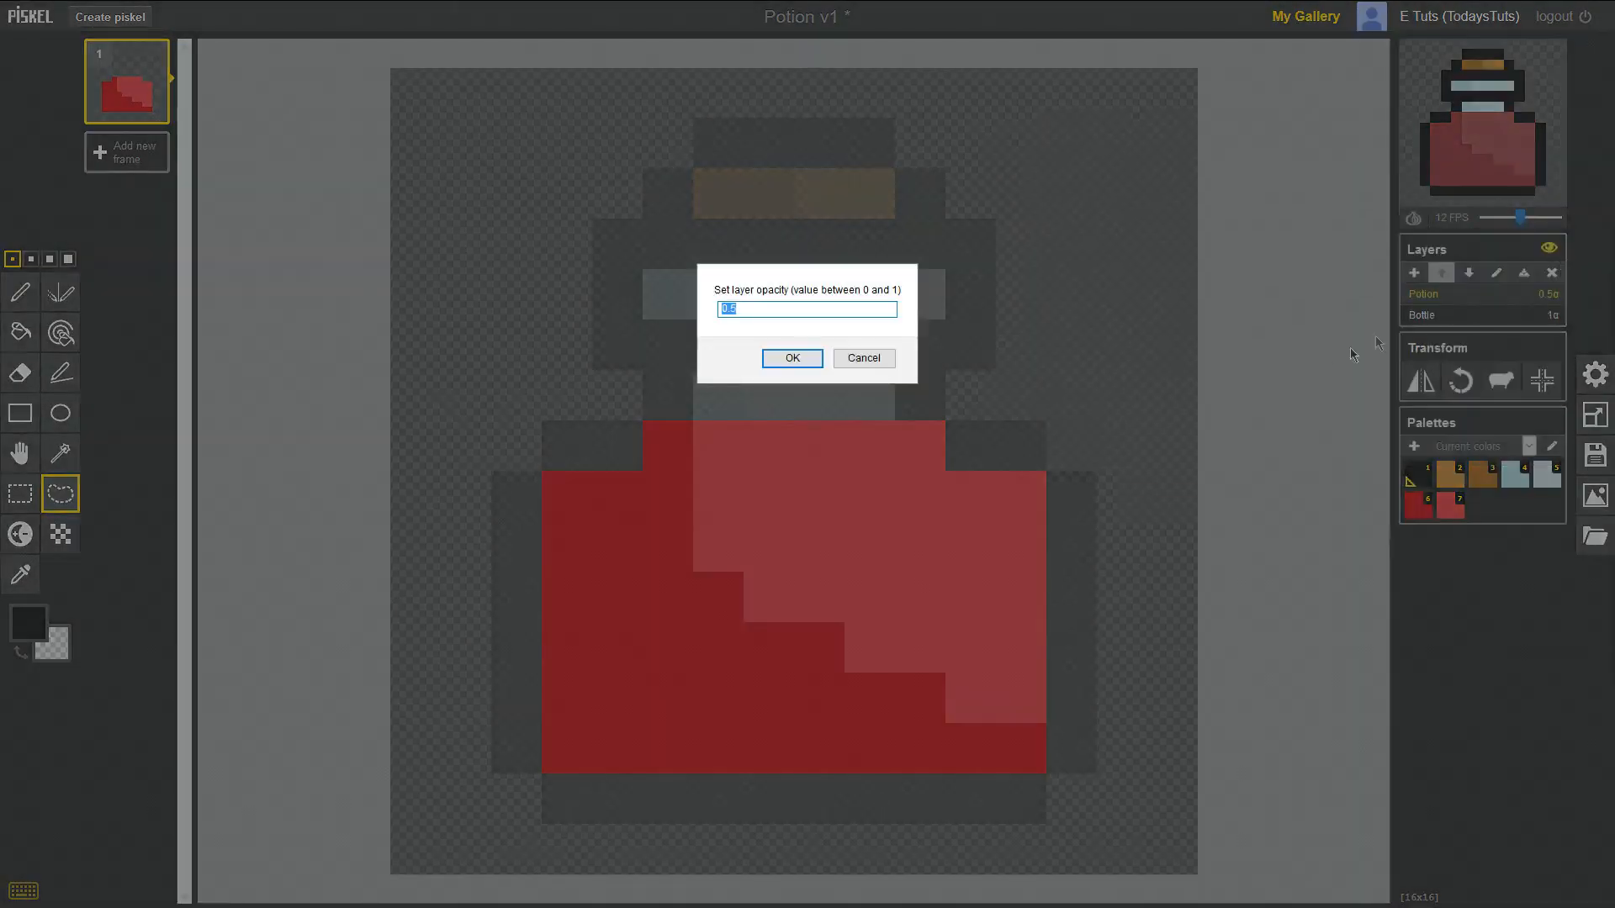
{"action": "left_click", "coordinate": [791, 358]}
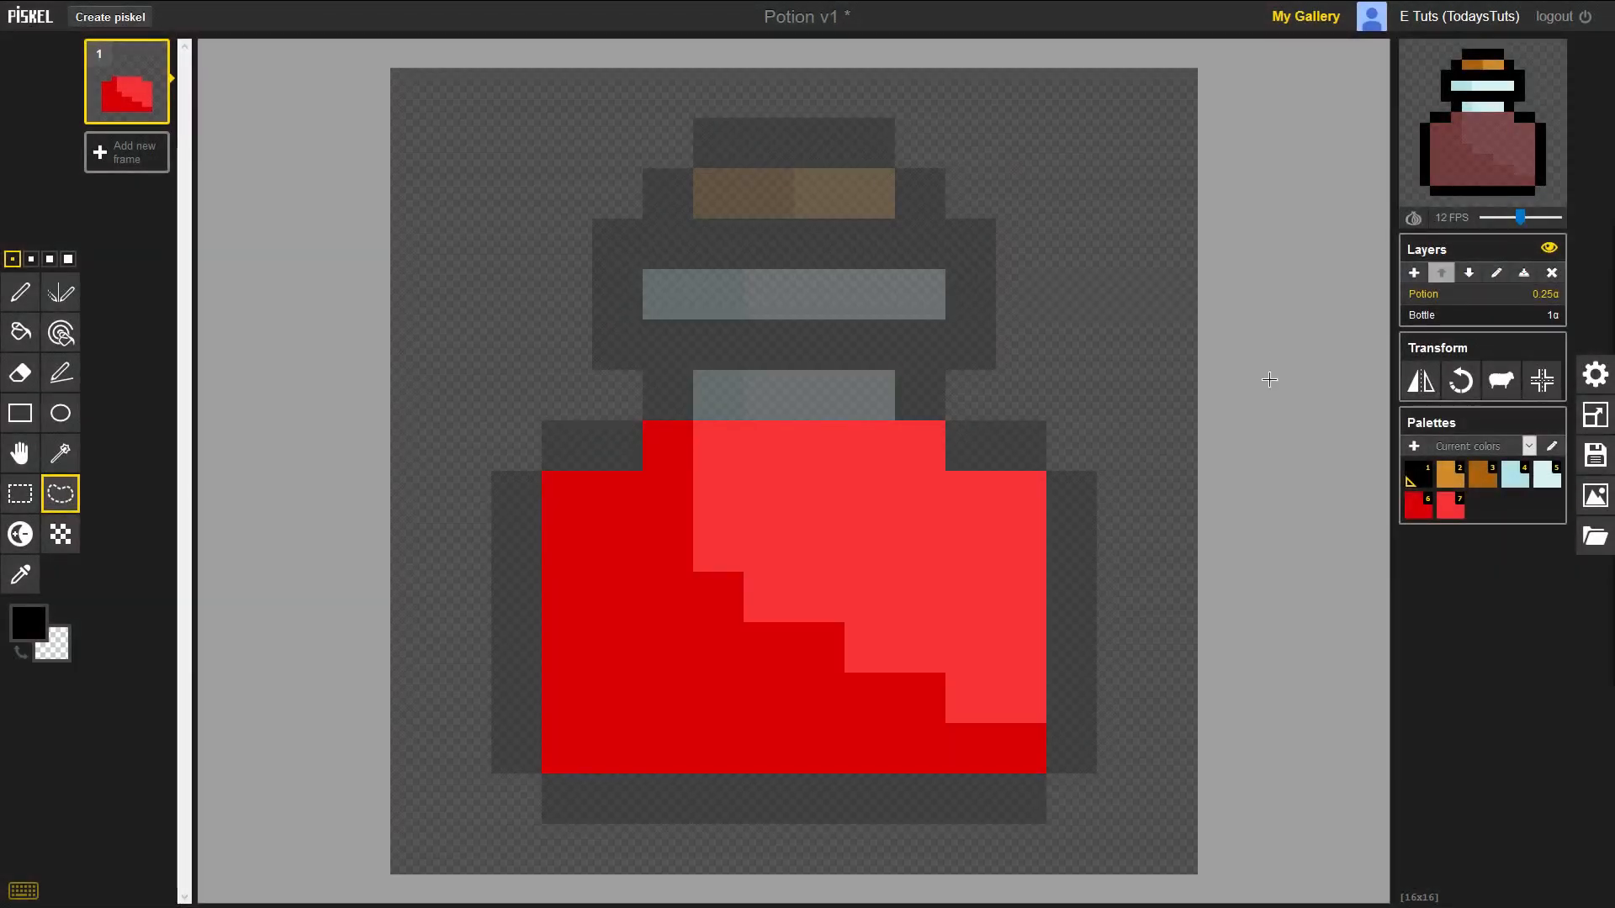
{"action": "mouse_move", "coordinate": [1555, 303]}
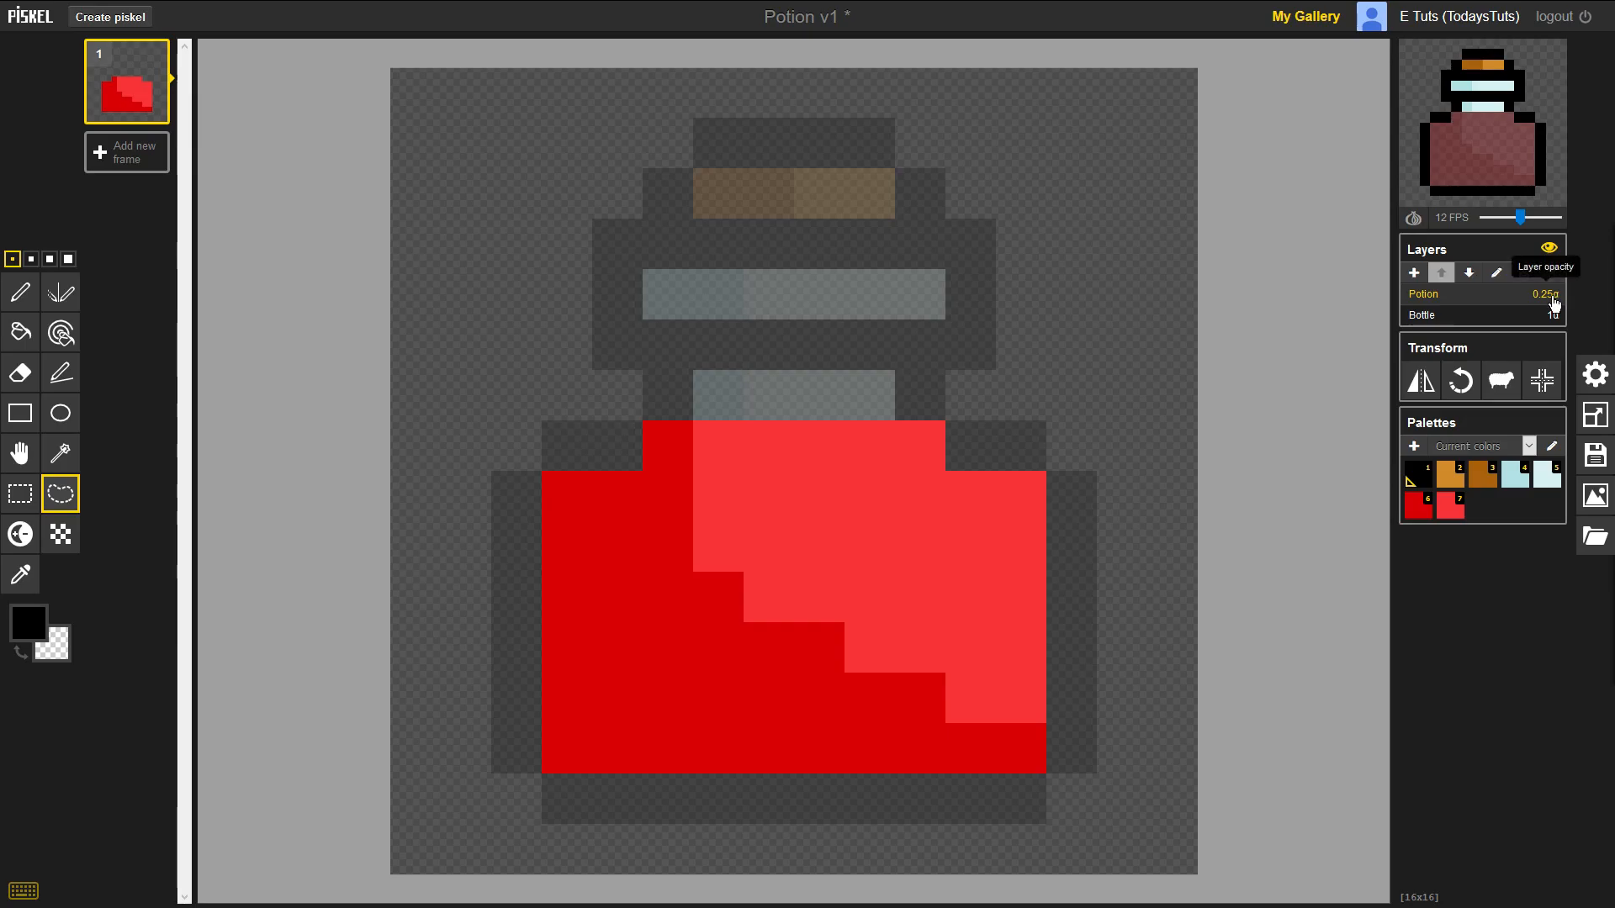
{"action": "left_click", "coordinate": [1545, 296]}
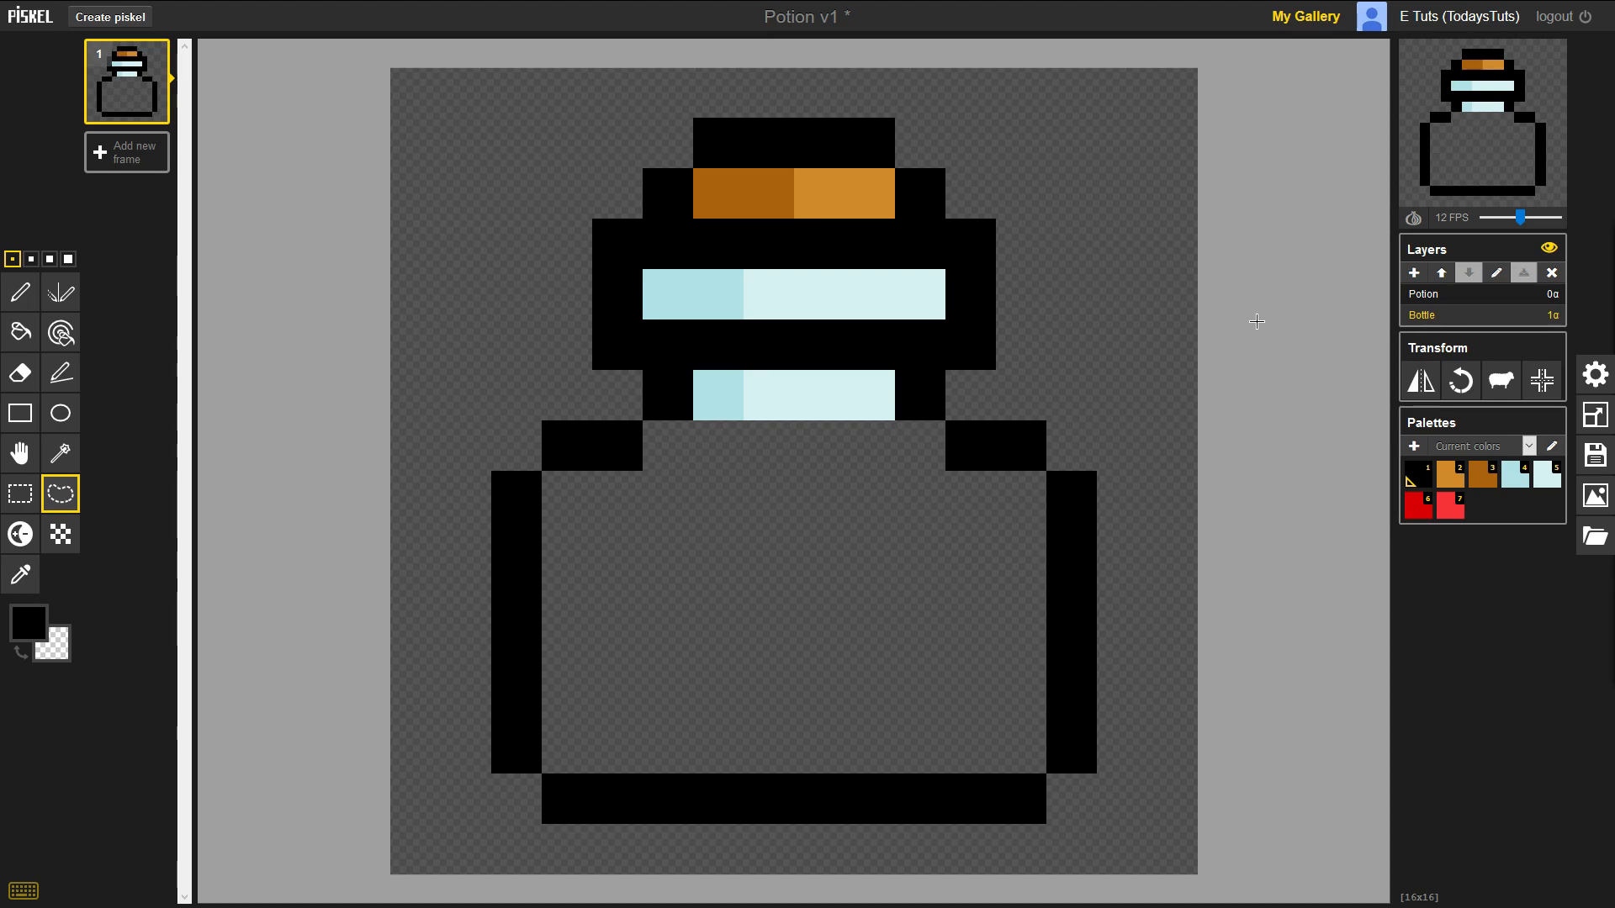
{"action": "mouse_move", "coordinate": [129, 570]}
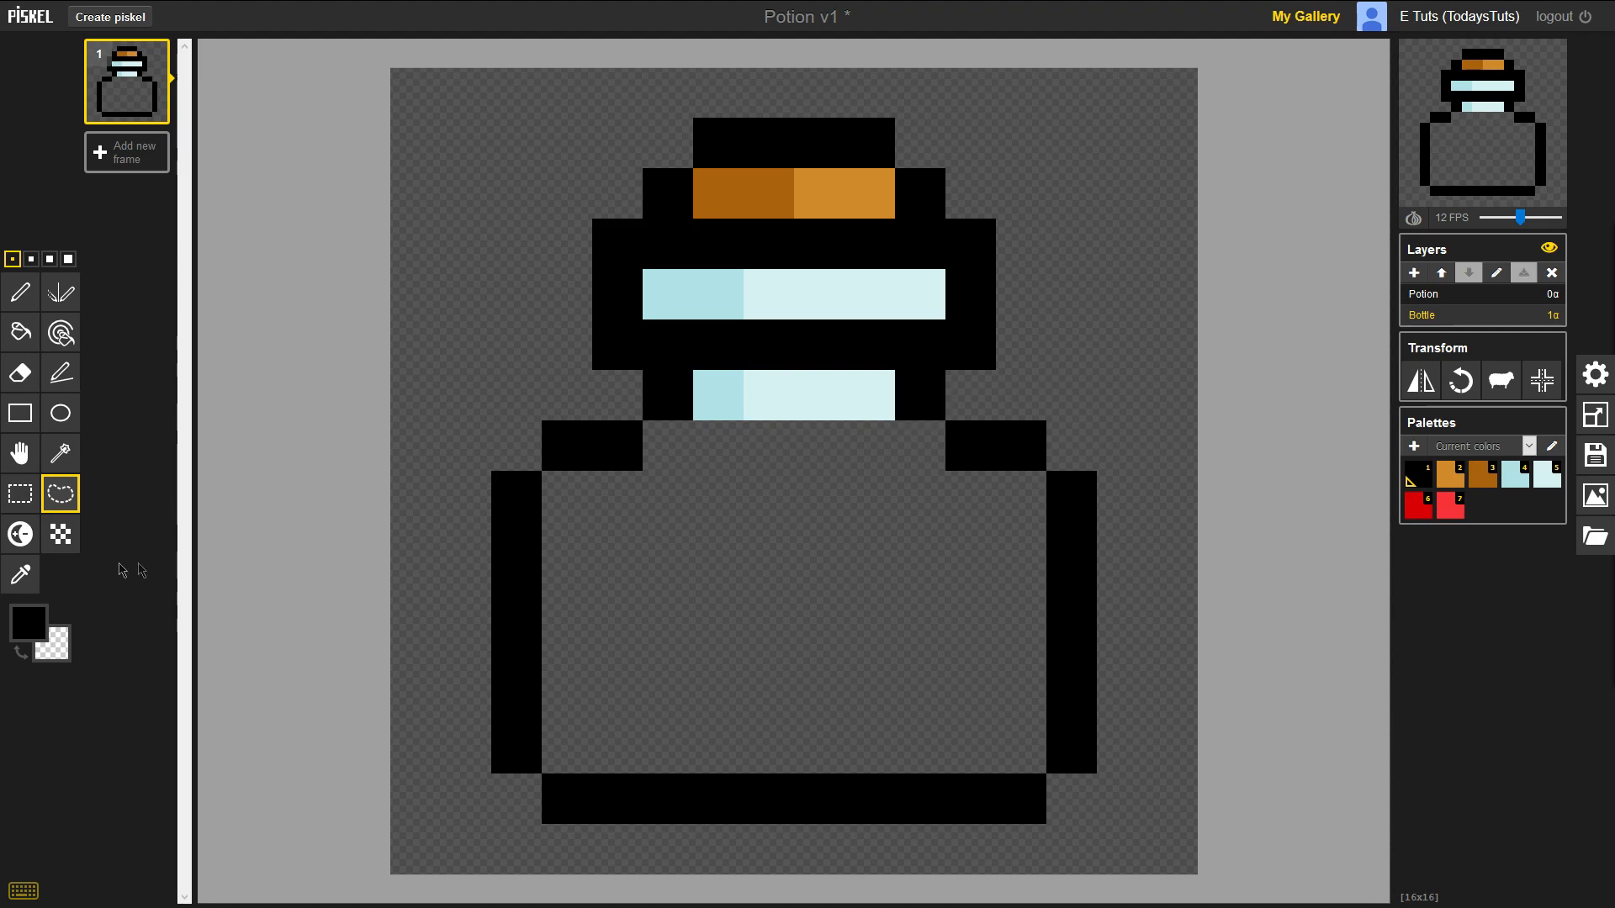
{"action": "mouse_move", "coordinate": [19, 574]}
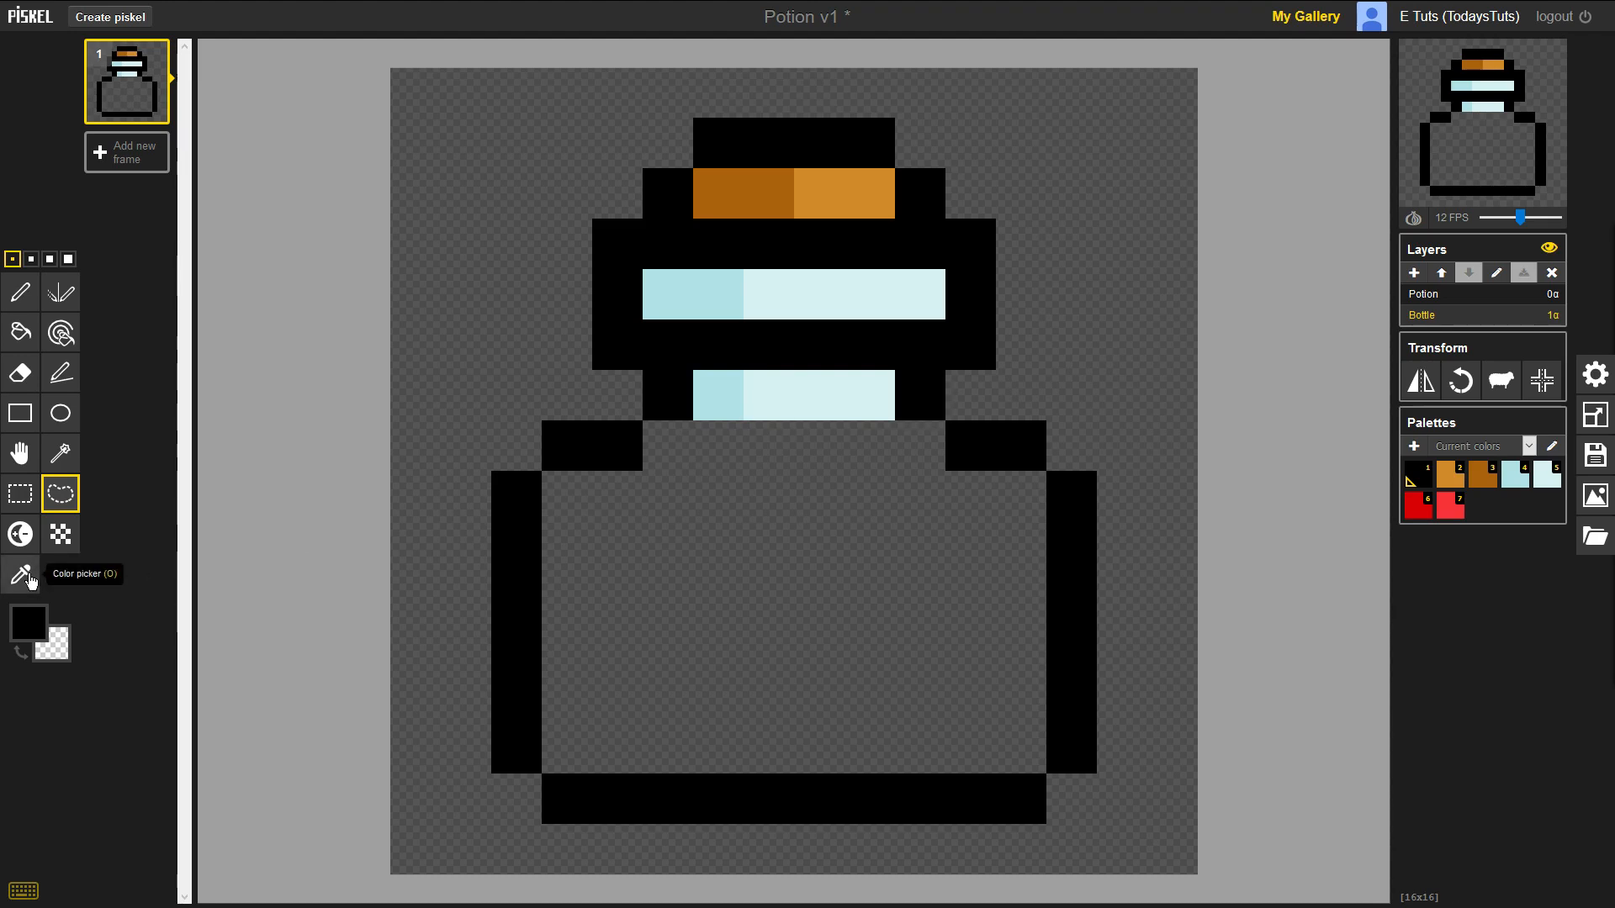
Step: Sample the two pale glass blues from the bottle neck with the Color picker
{"action": "left_click", "coordinate": [20, 575]}
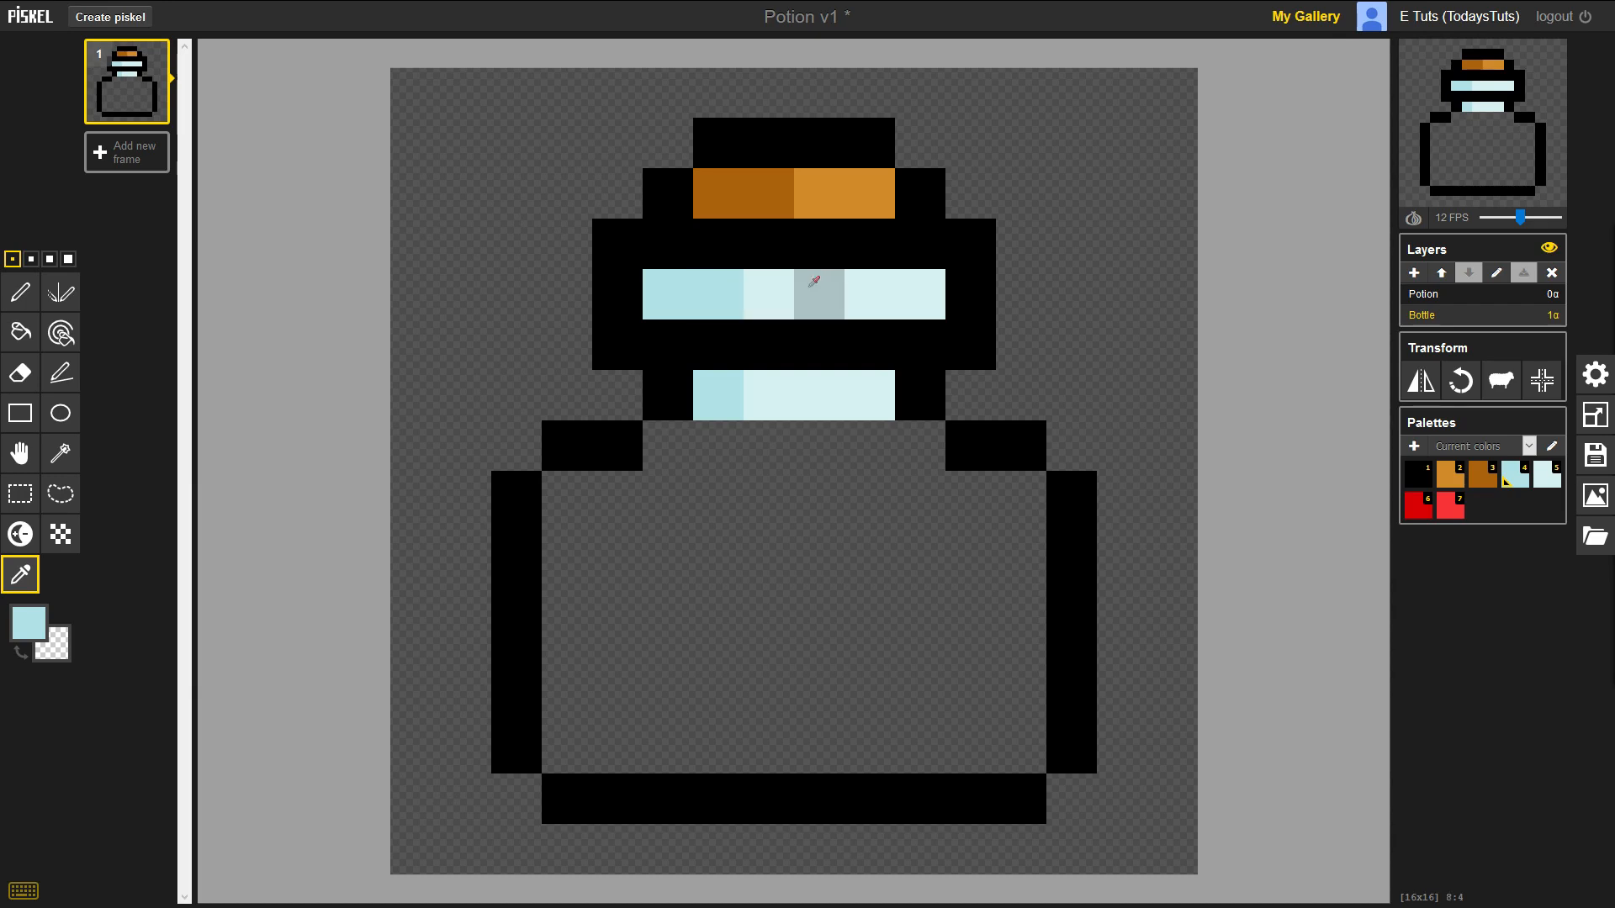
{"action": "left_click", "coordinate": [819, 293]}
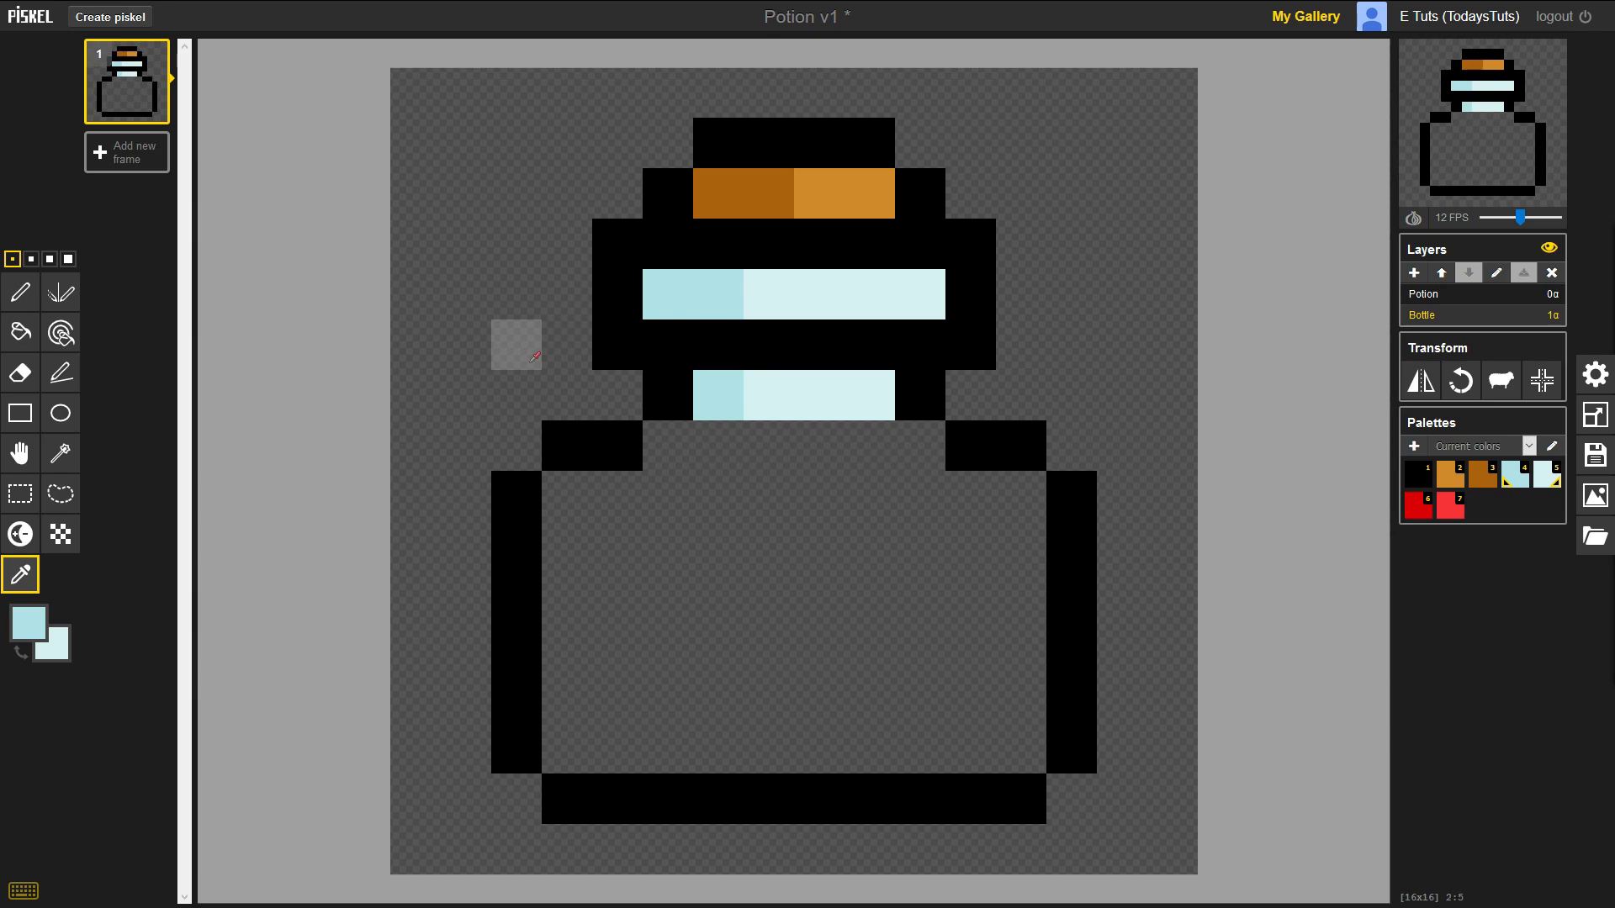
{"action": "left_click", "coordinate": [19, 293]}
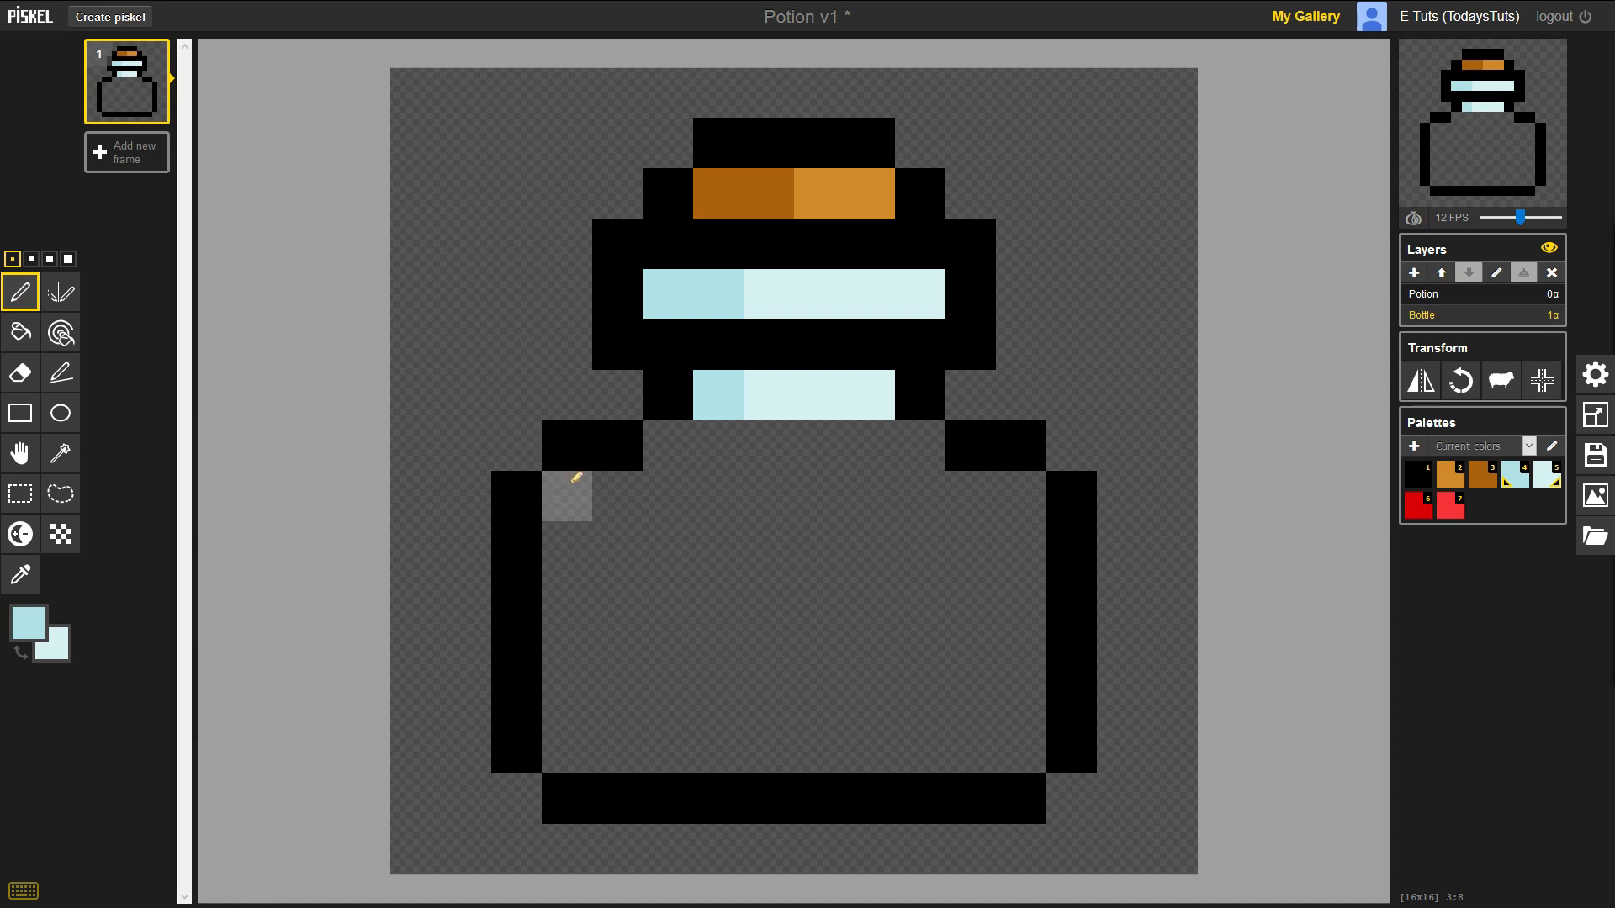
Step: Paint the bottle body darker blue on the left and a stepped lighter blue highlight on the right
{"action": "left_click_drag", "start_coordinate": [566, 484], "coordinate": [592, 736]}
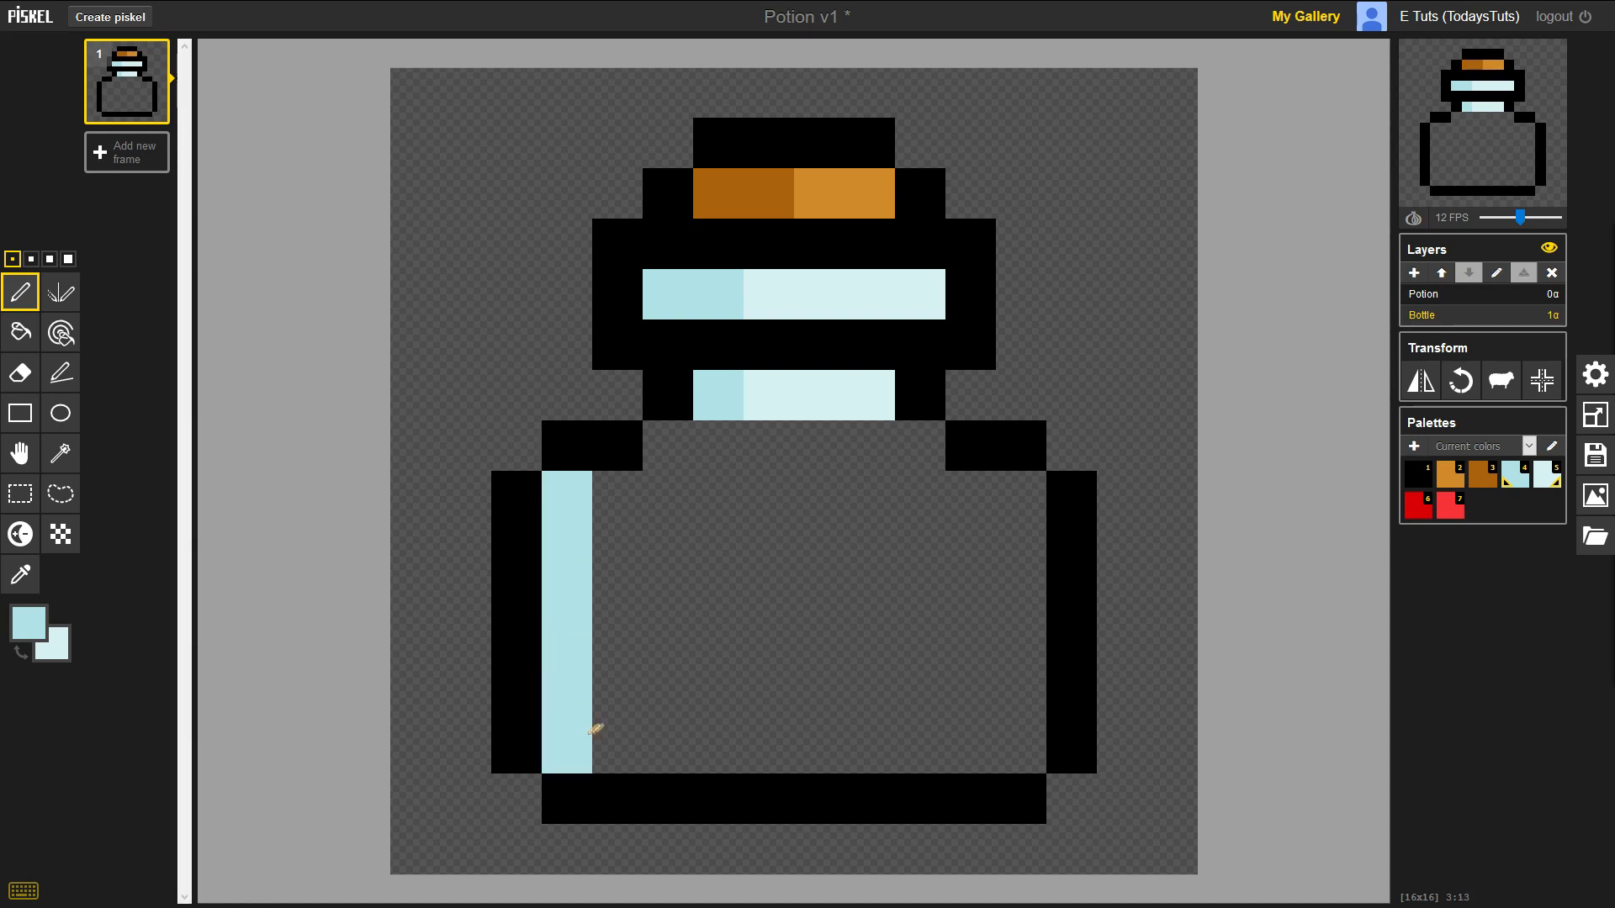
{"action": "left_click_drag", "start_coordinate": [592, 762], "coordinate": [1014, 747]}
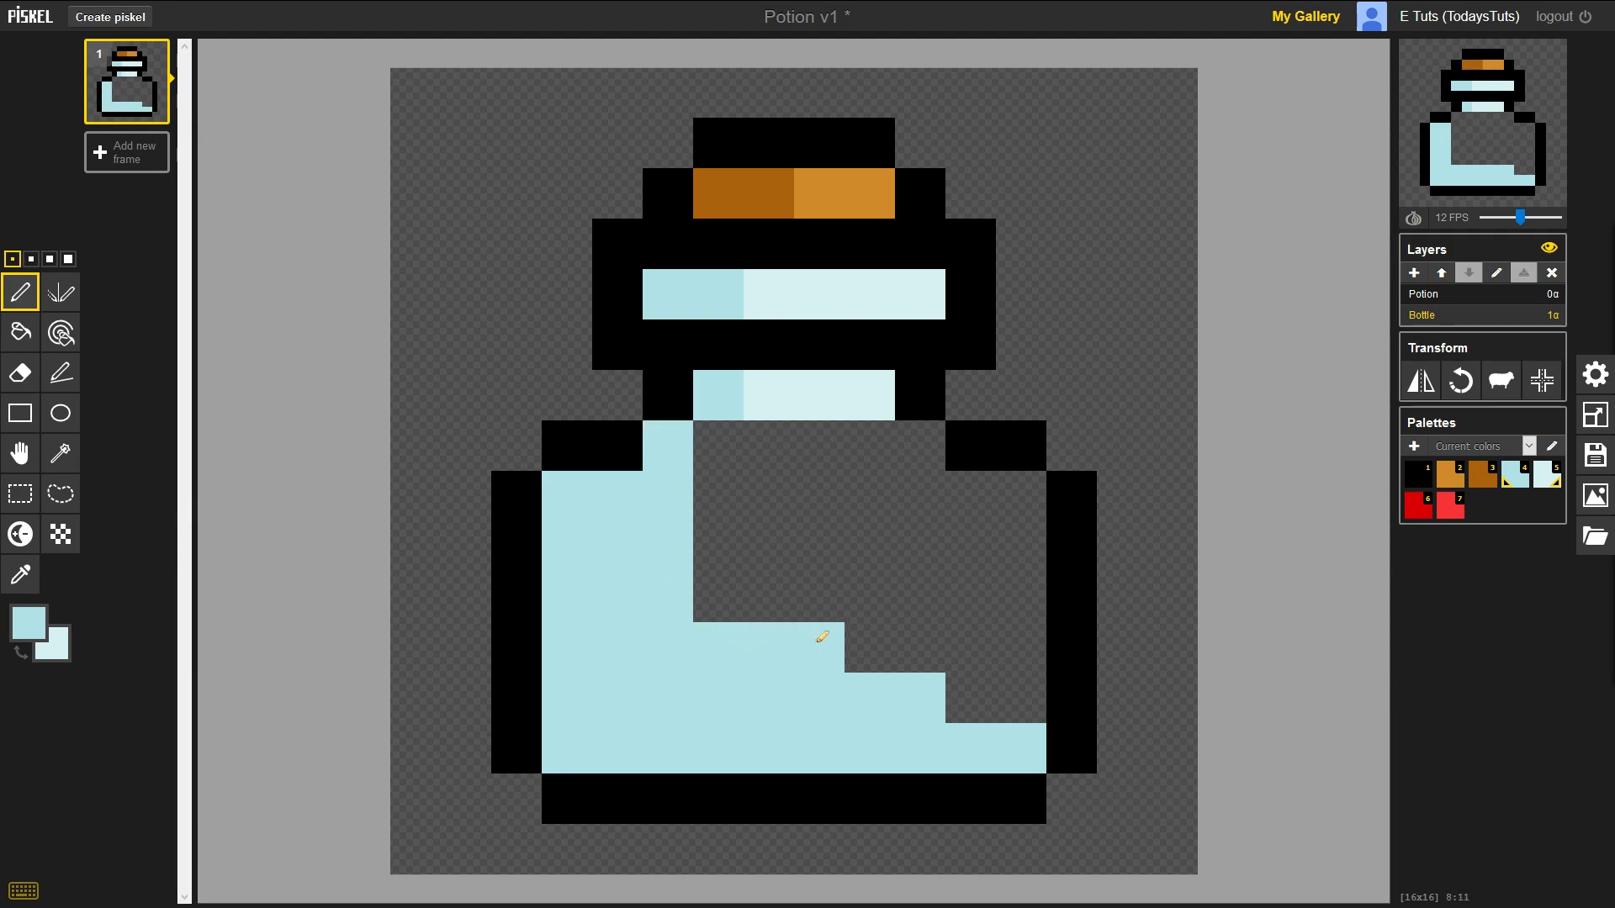
{"action": "left_click", "coordinate": [717, 496]}
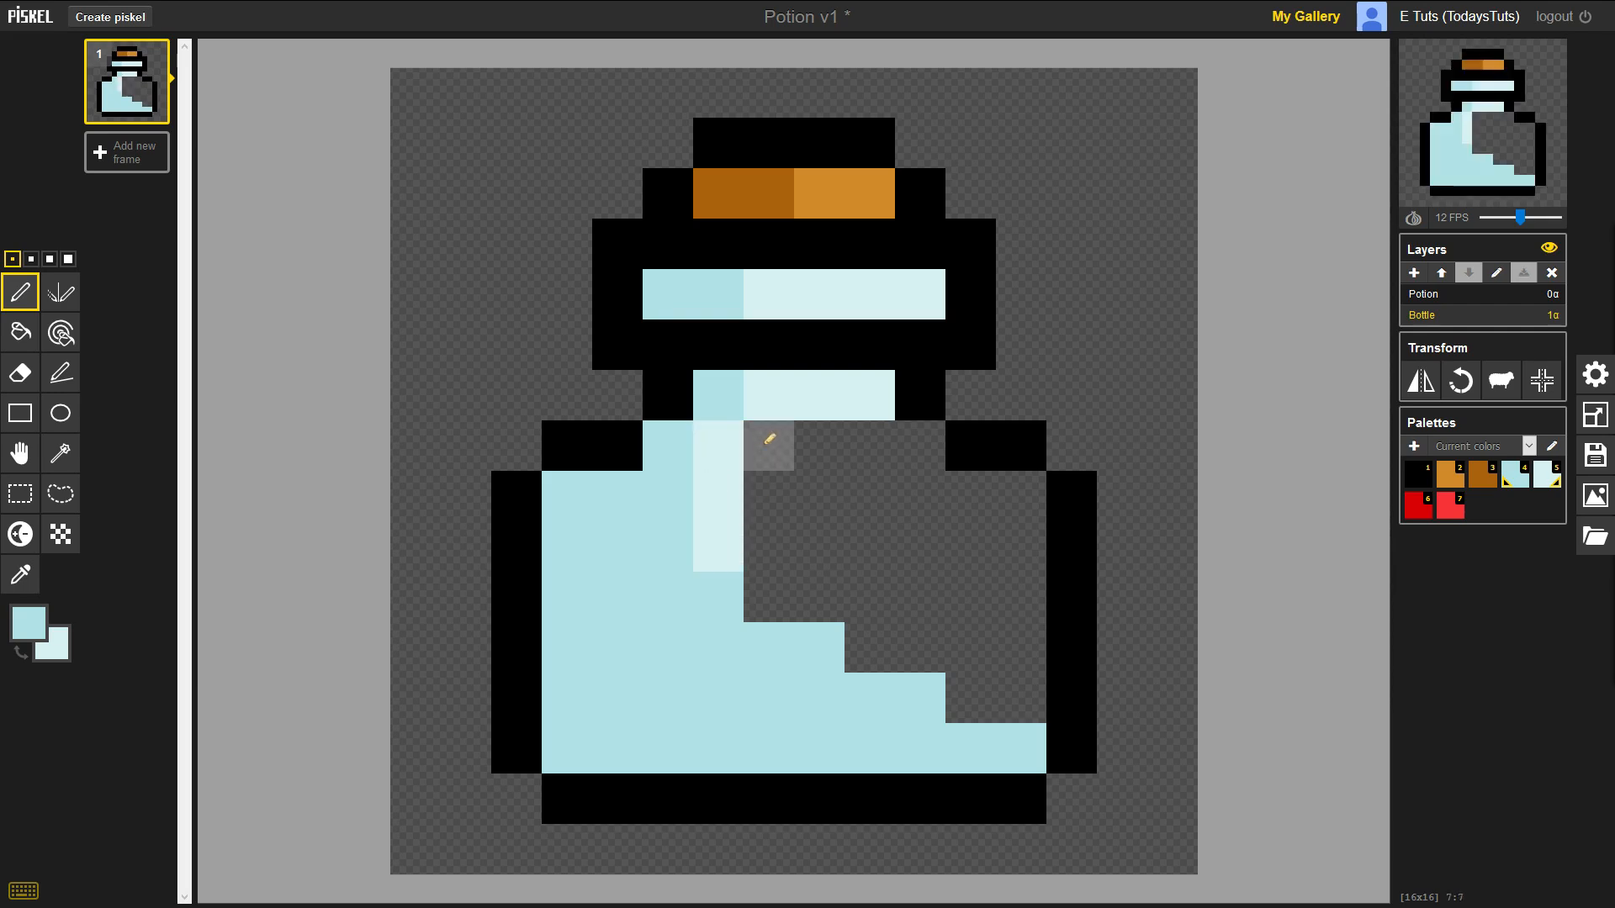
{"action": "left_click_drag", "start_coordinate": [768, 438], "coordinate": [881, 636]}
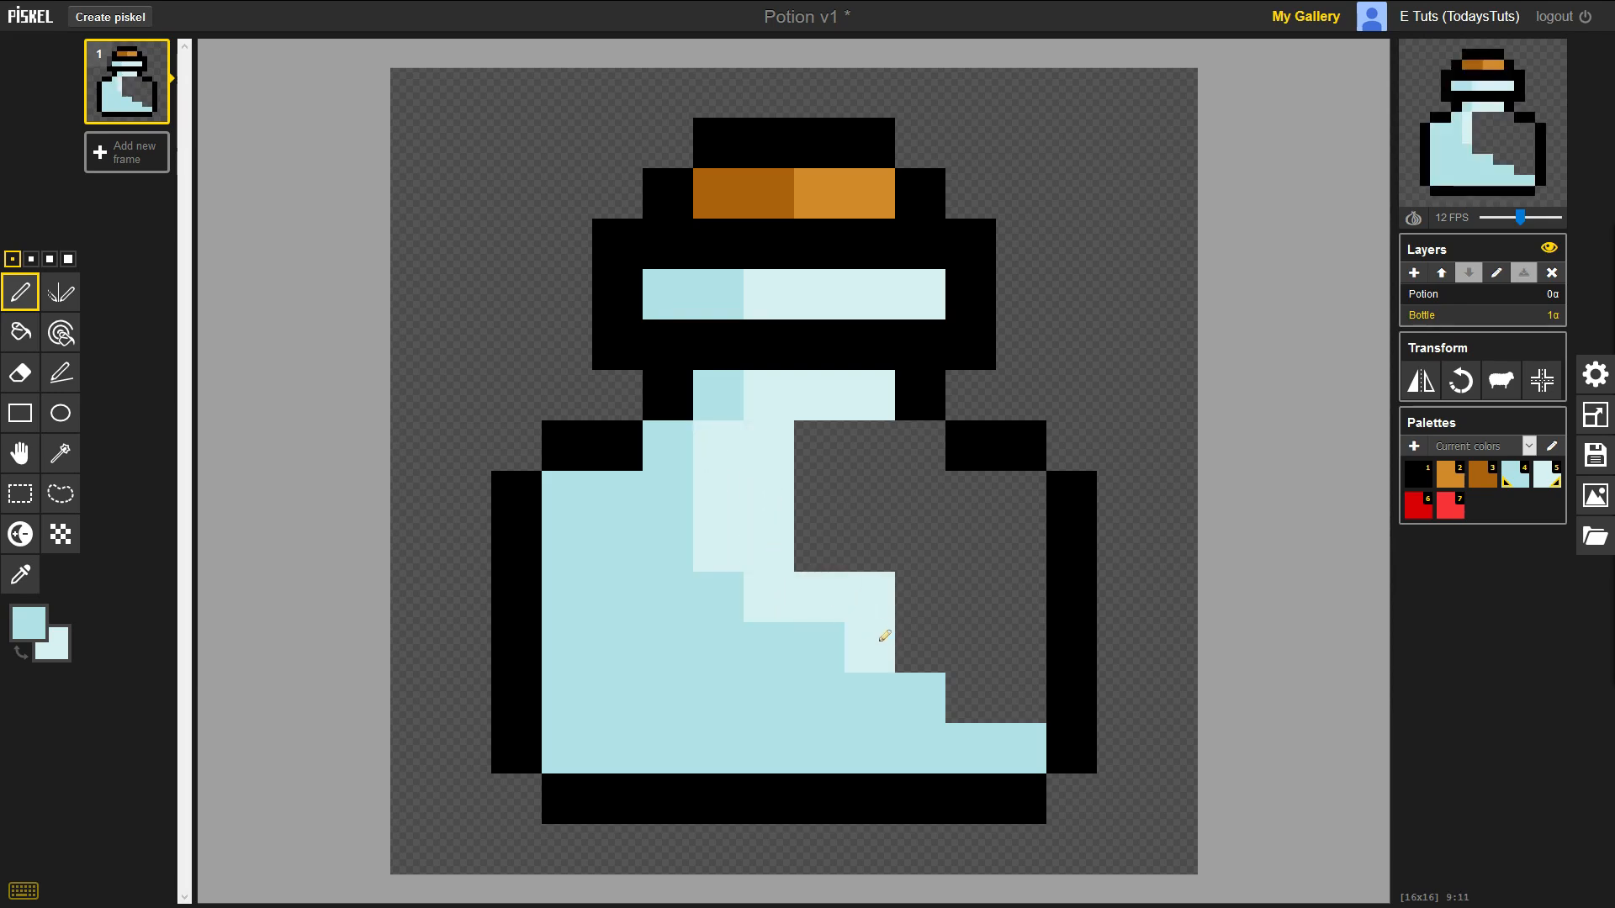
{"action": "left_click_drag", "start_coordinate": [886, 634], "coordinate": [1029, 577]}
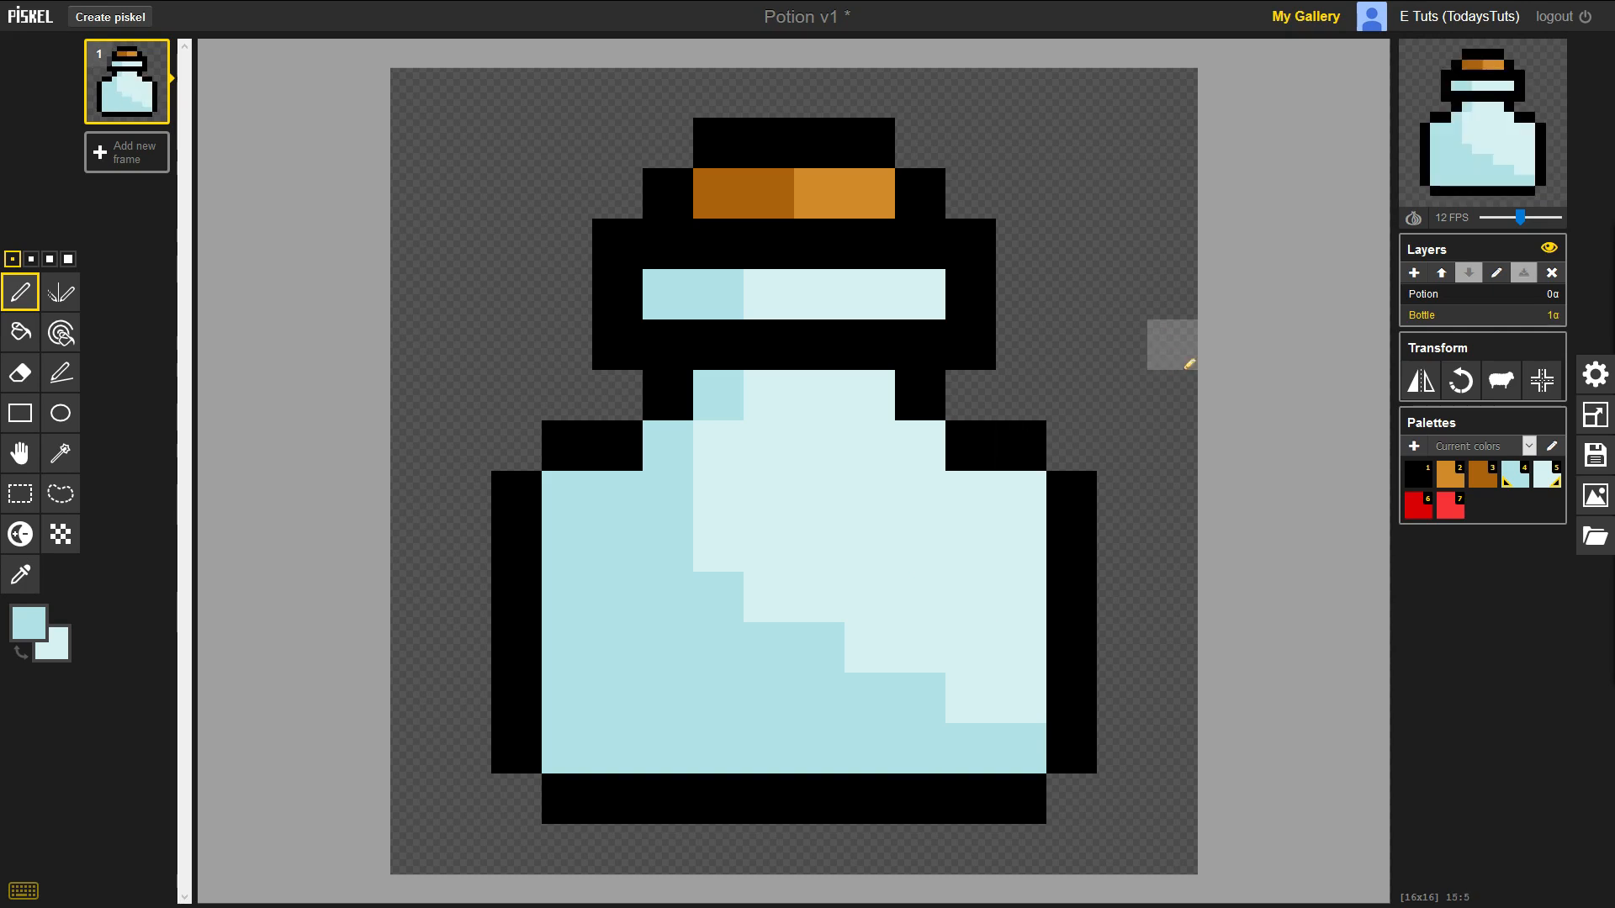
Step: Set the Potion layer opacity to 1 and select the Potion layer
{"action": "left_click", "coordinate": [1542, 295]}
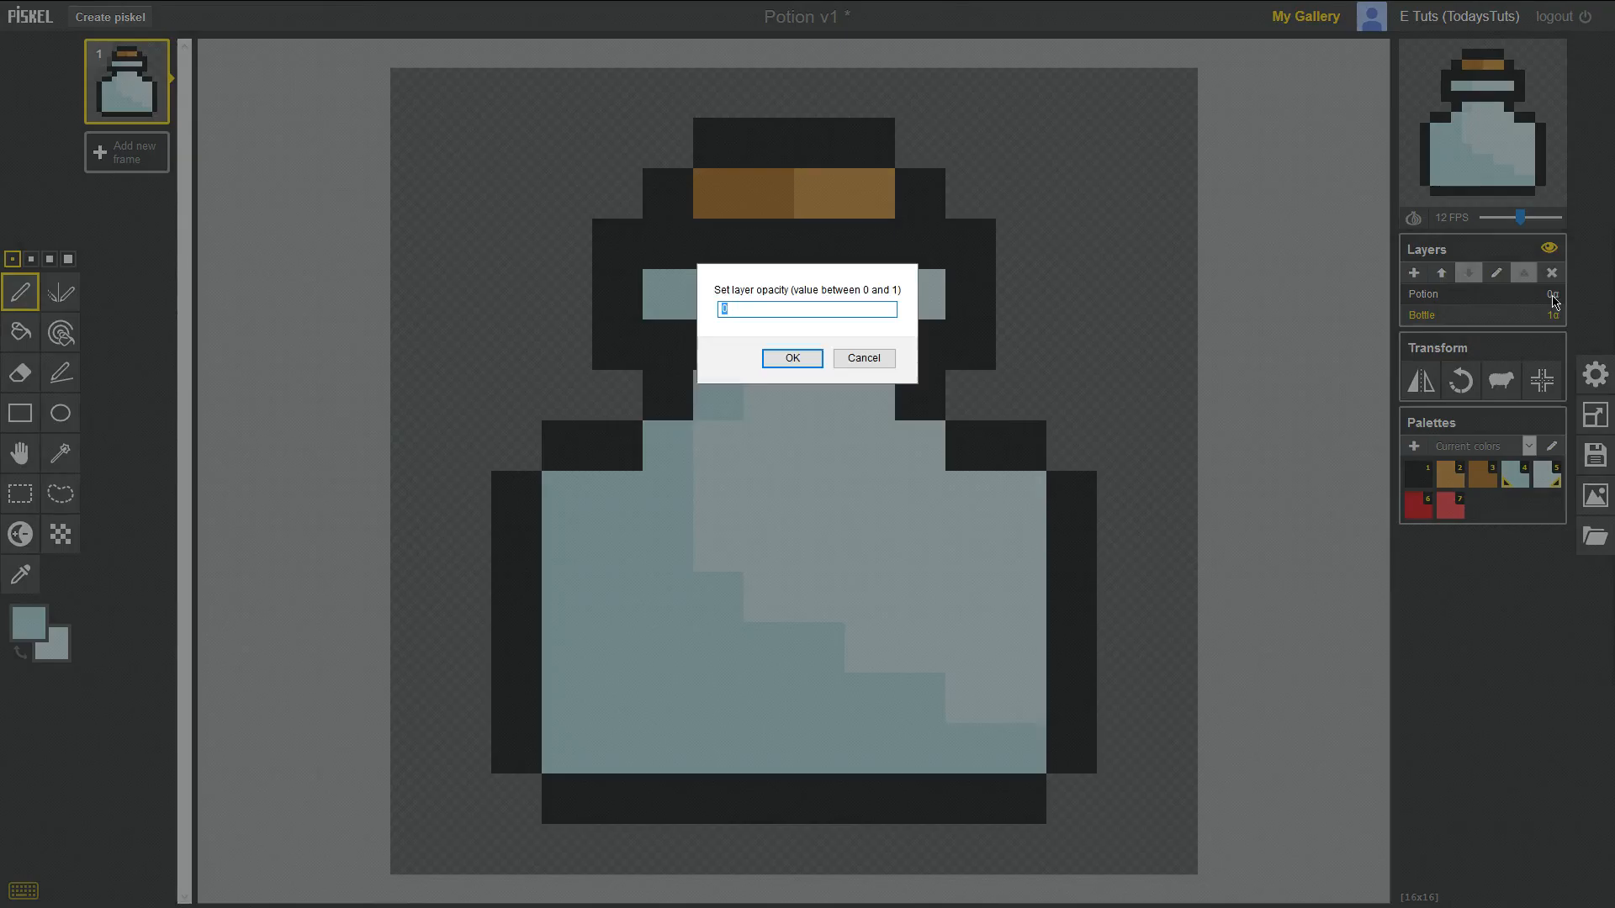
{"action": "type", "text": "1"}
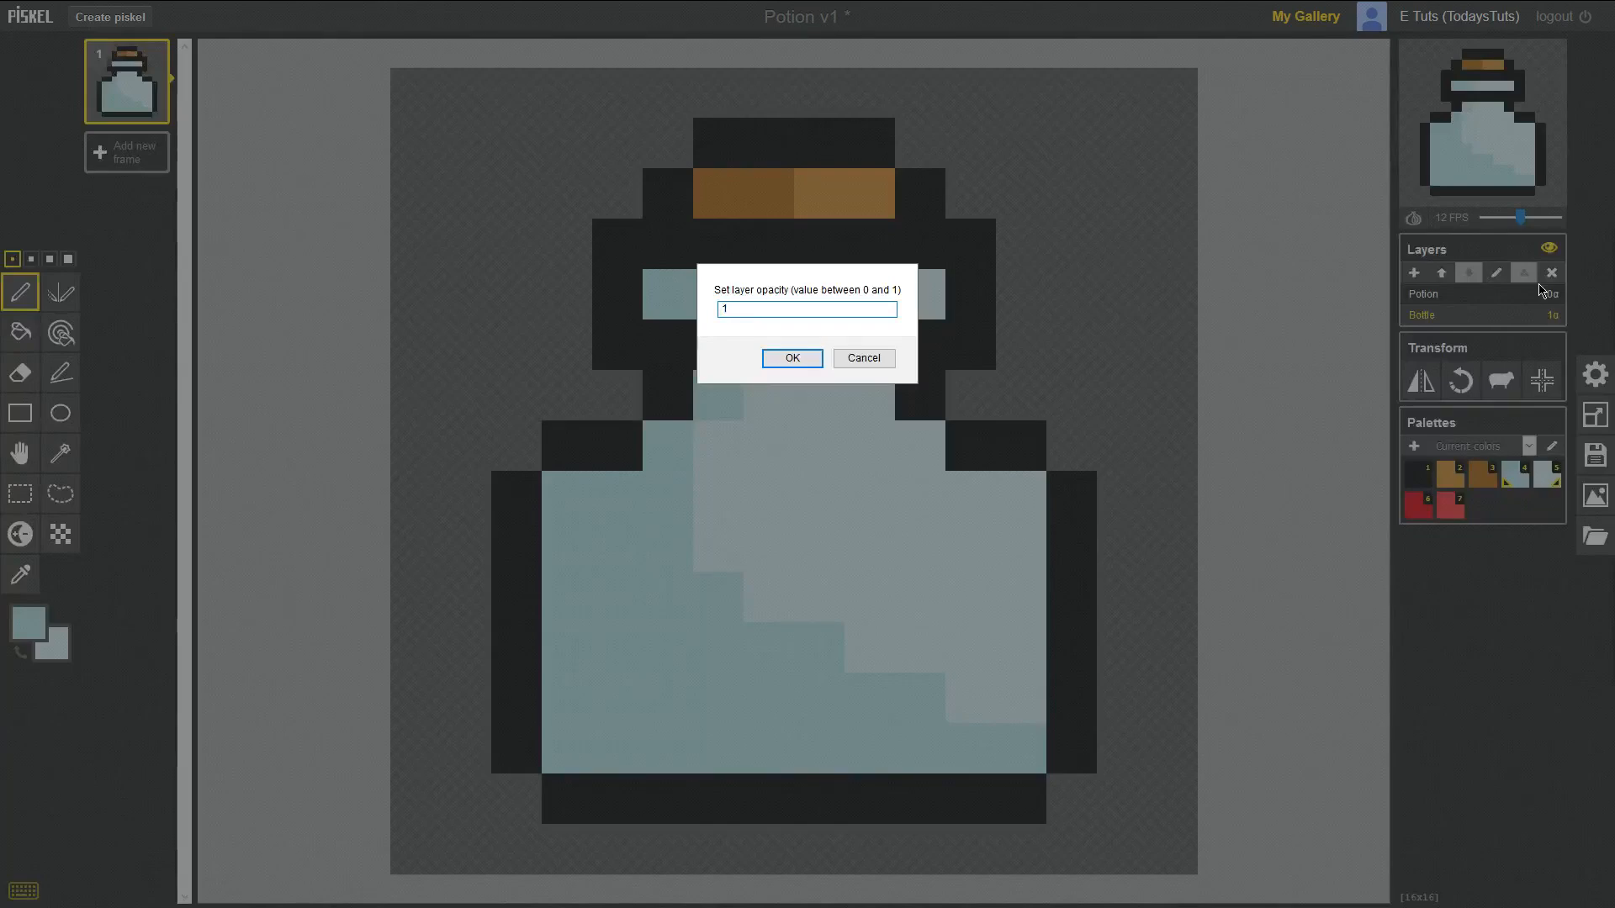
{"action": "left_click", "coordinate": [791, 358]}
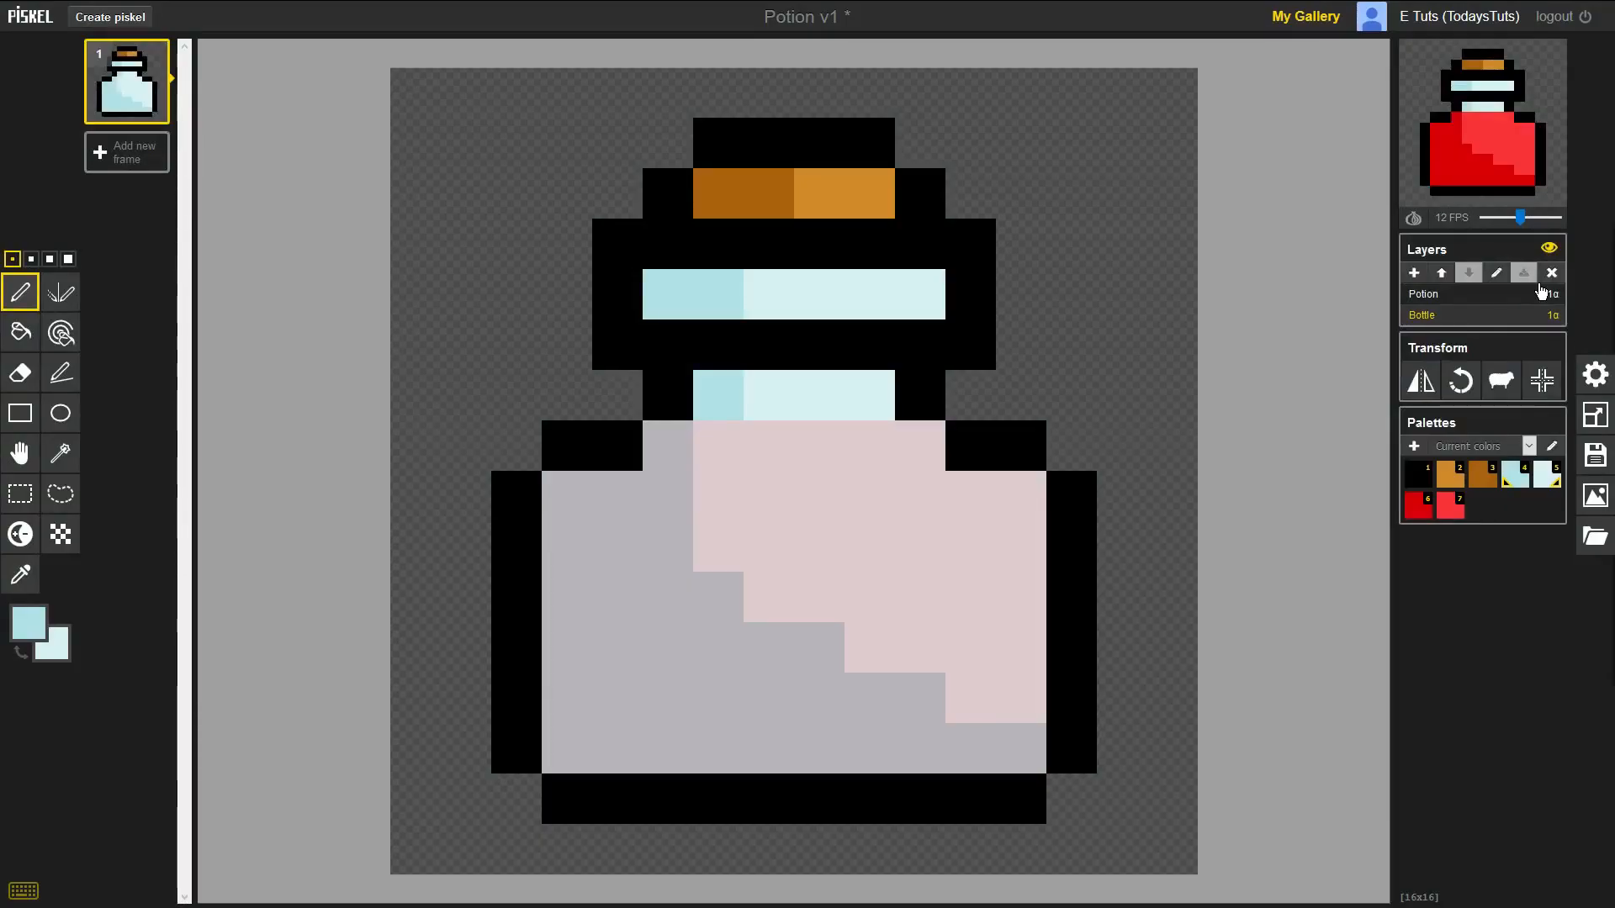
{"action": "left_click", "coordinate": [1424, 293]}
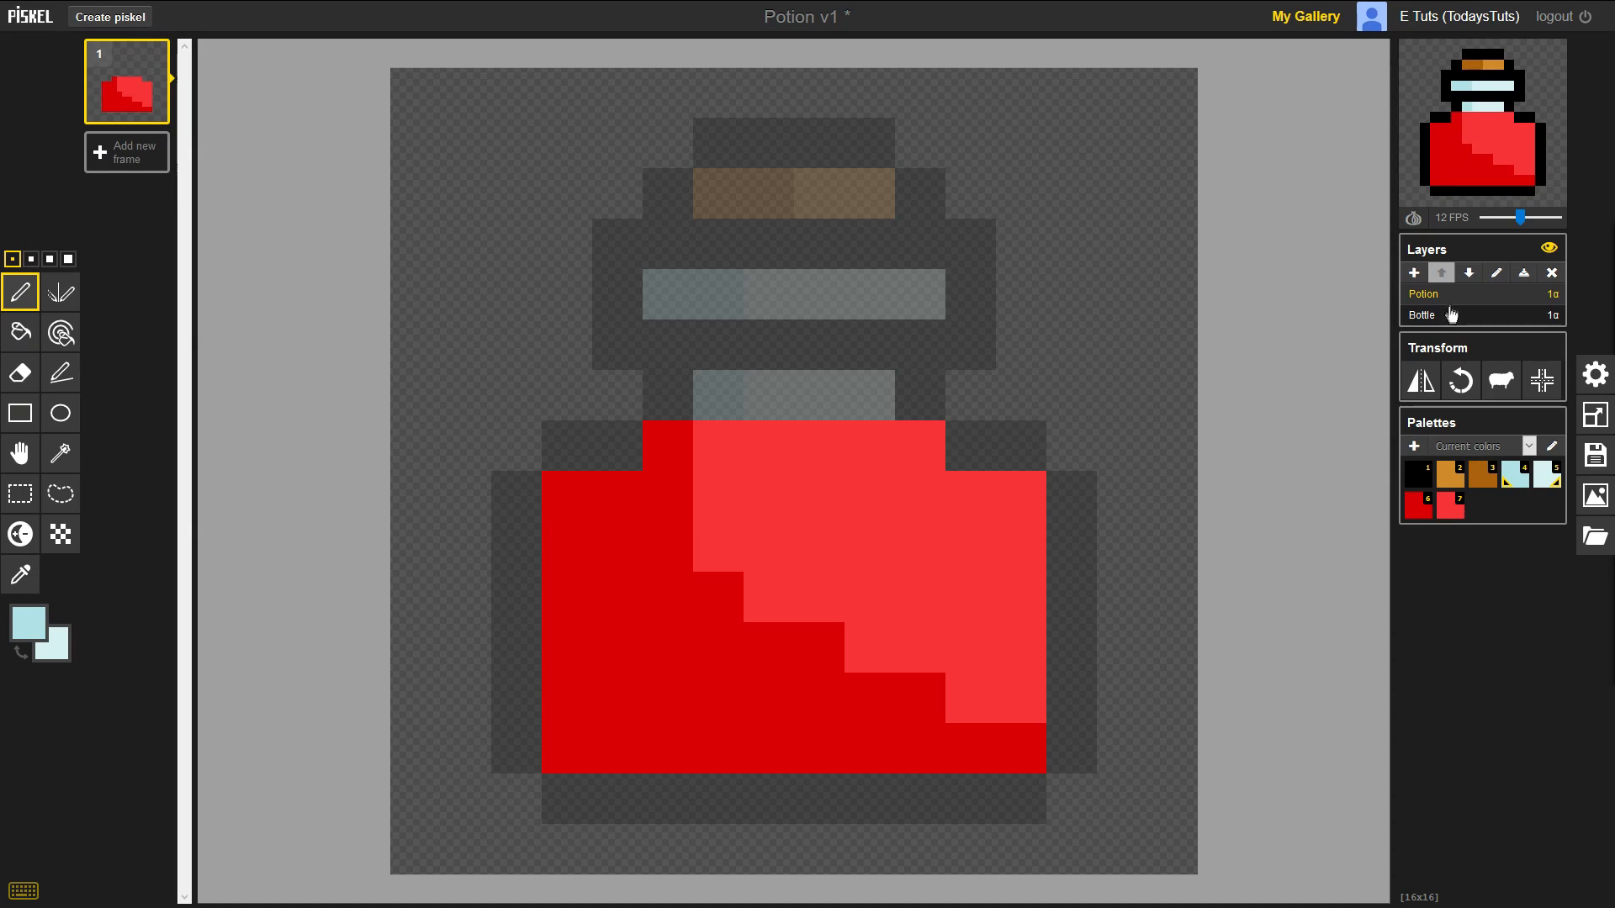